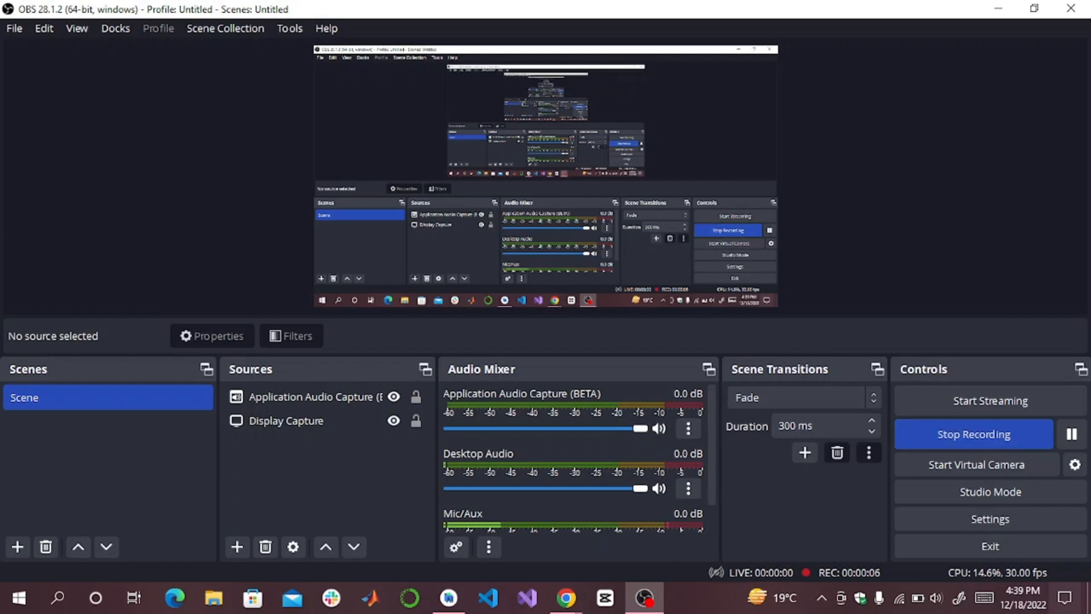
Minimize the OBS Studio recorder so the Figma Login Page design is visible
{"action": "left_click", "coordinate": [565, 597]}
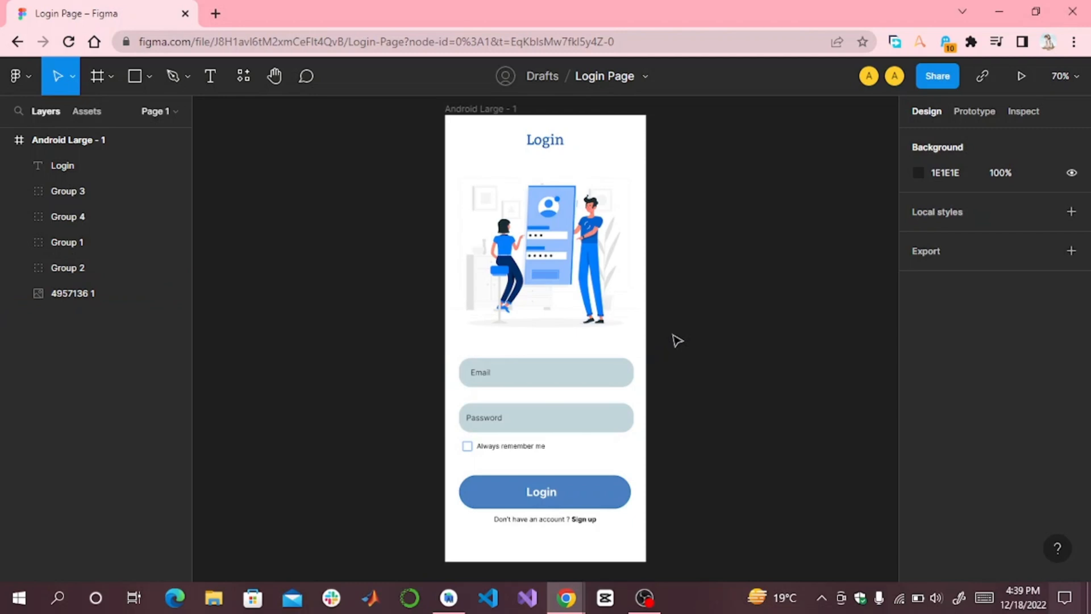
Search the Plugins resources for "Export" and run Export Kit - Lightning Storm
{"action": "right_click", "coordinate": [675, 341]}
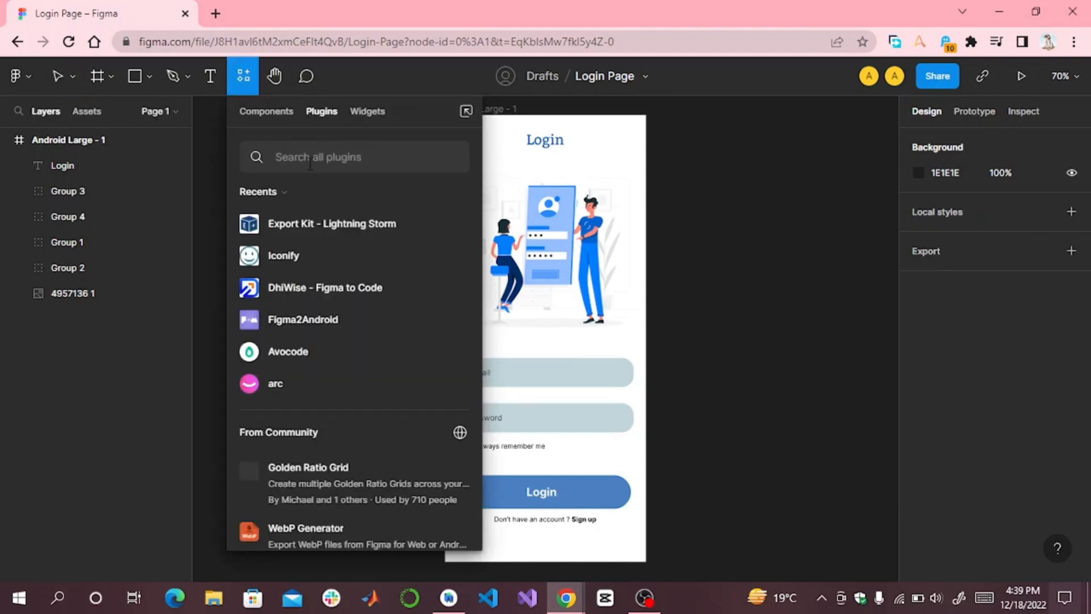
{"action": "type", "text": "Expoo"}
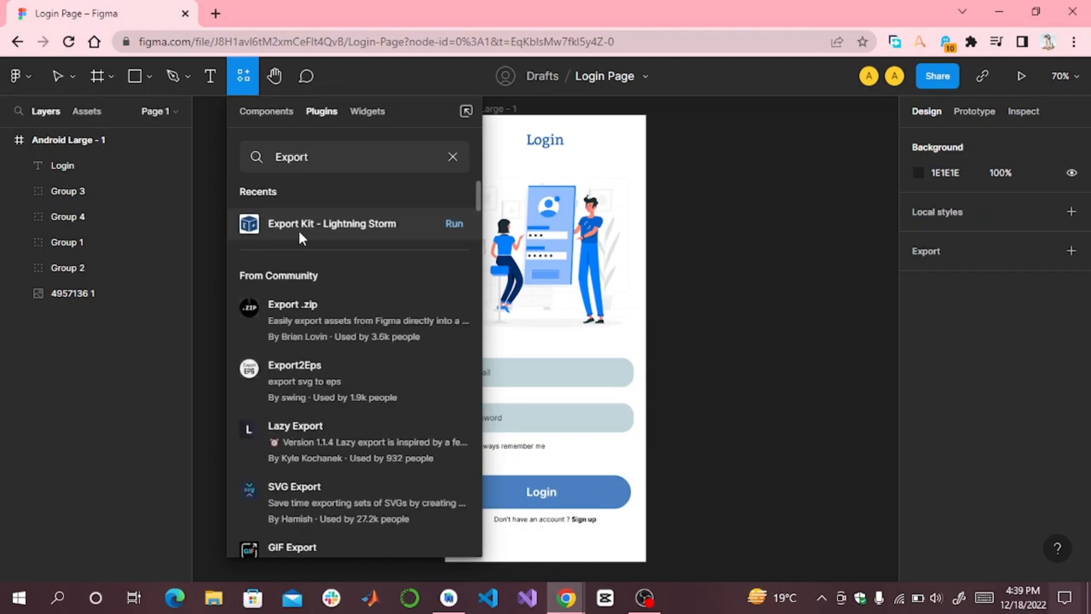
{"action": "left_click", "coordinate": [58, 76]}
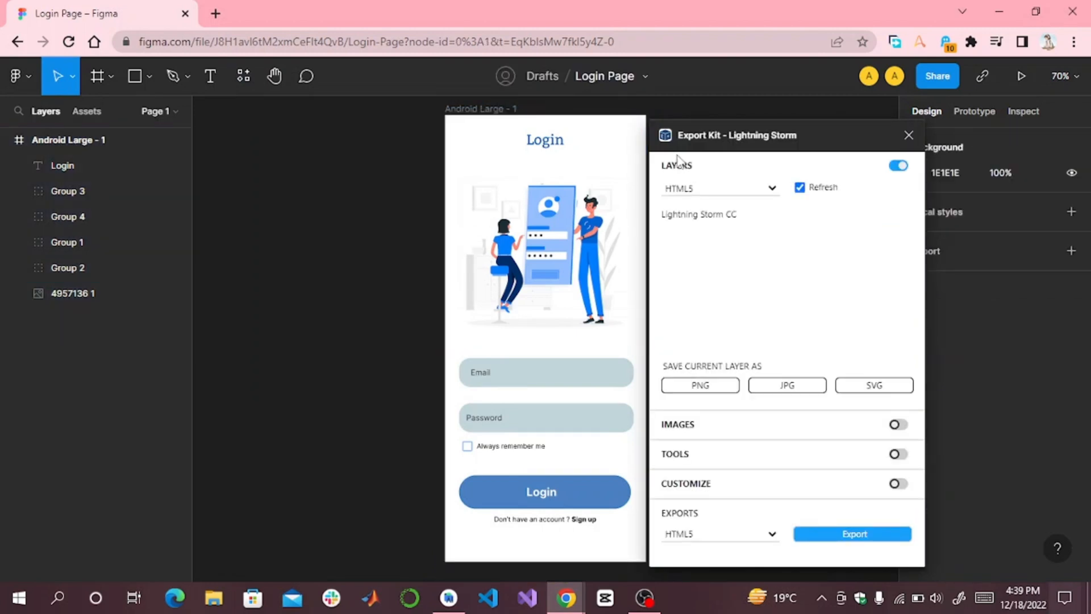
Set Layers to Android UI and Exports to Android Studio, then export the design as a zip
{"action": "left_click", "coordinate": [718, 188]}
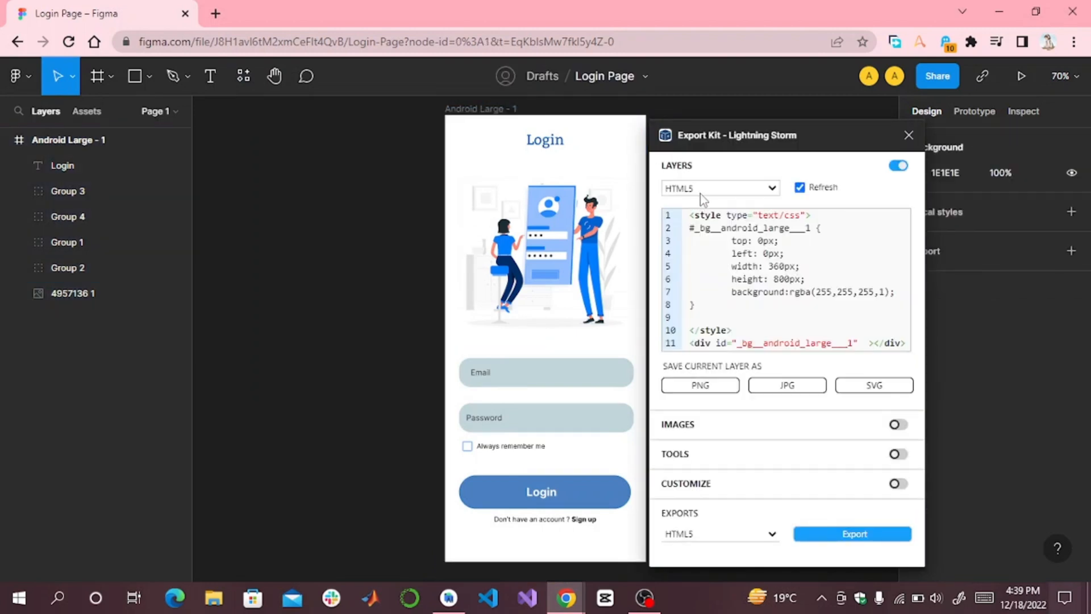
{"action": "left_click", "coordinate": [718, 187]}
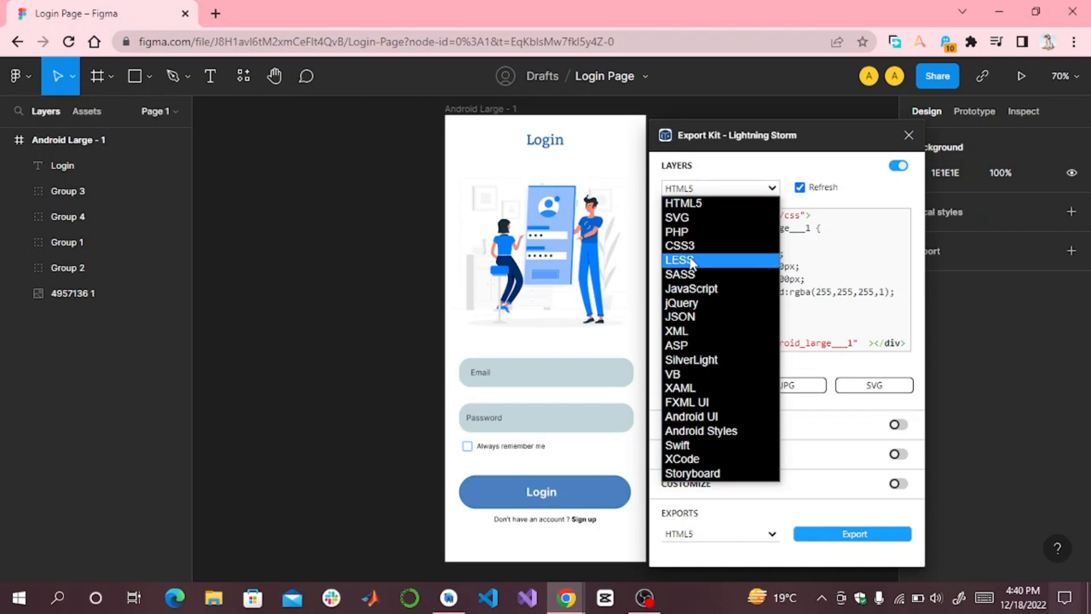
{"action": "left_click", "coordinate": [690, 416]}
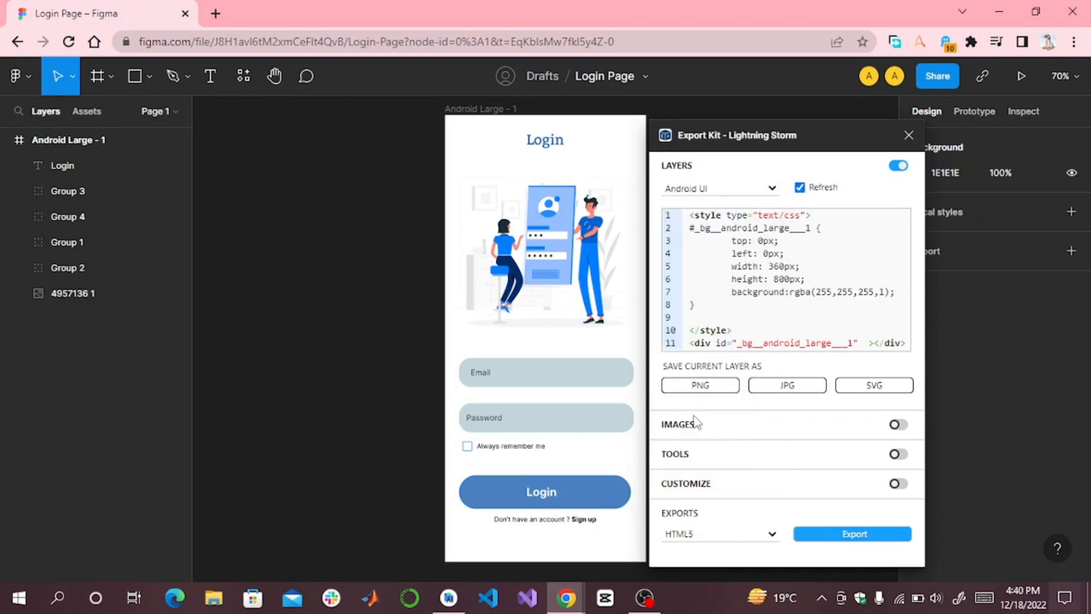
{"action": "left_click", "coordinate": [718, 535]}
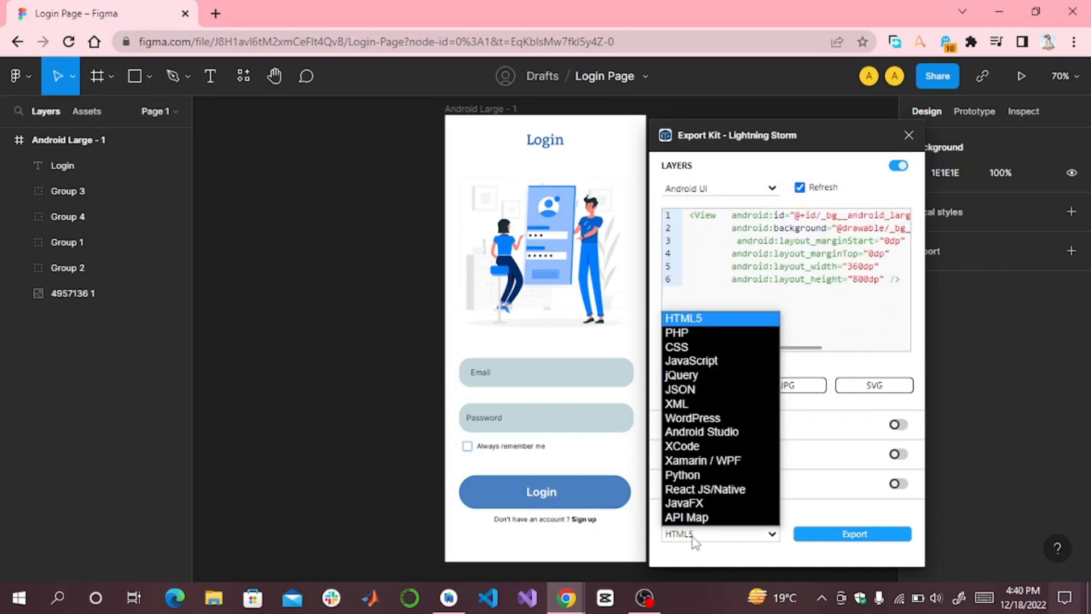
{"action": "left_click", "coordinate": [701, 431]}
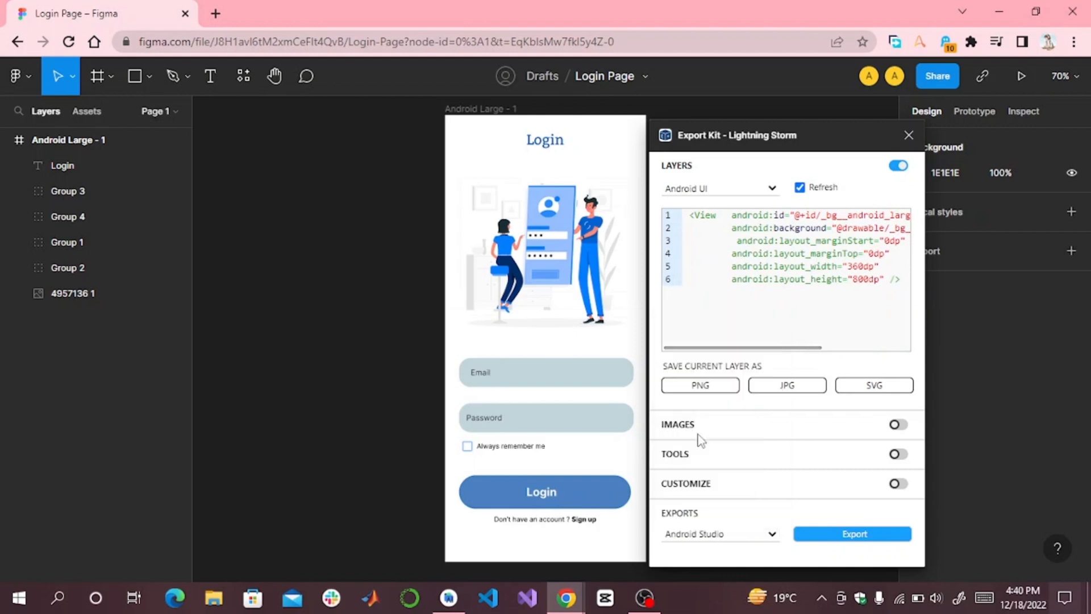
{"action": "mouse_move", "coordinate": [786, 525]}
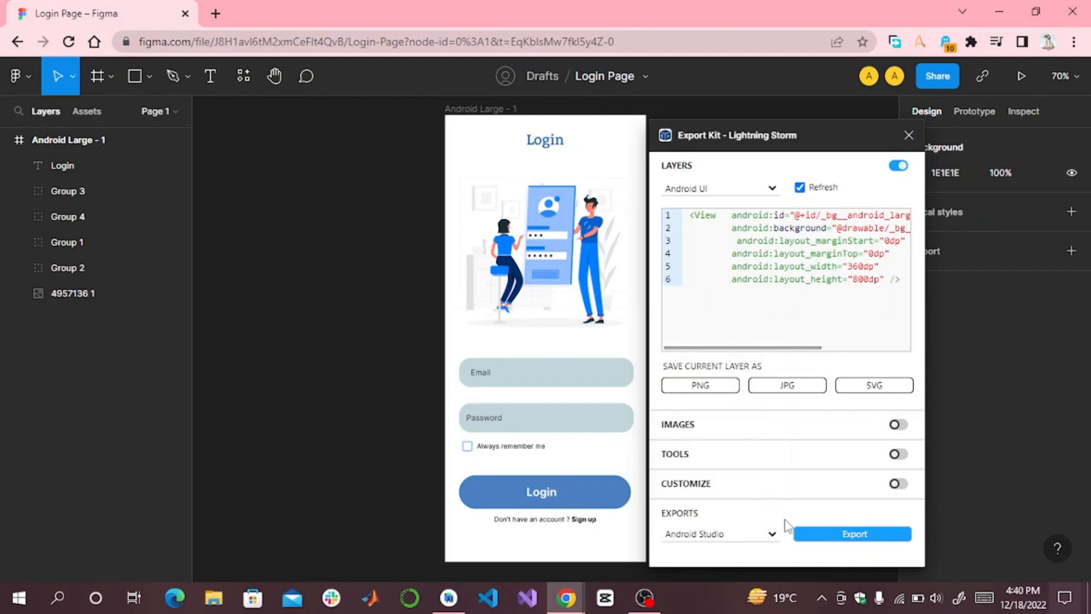
{"action": "left_click", "coordinate": [851, 534]}
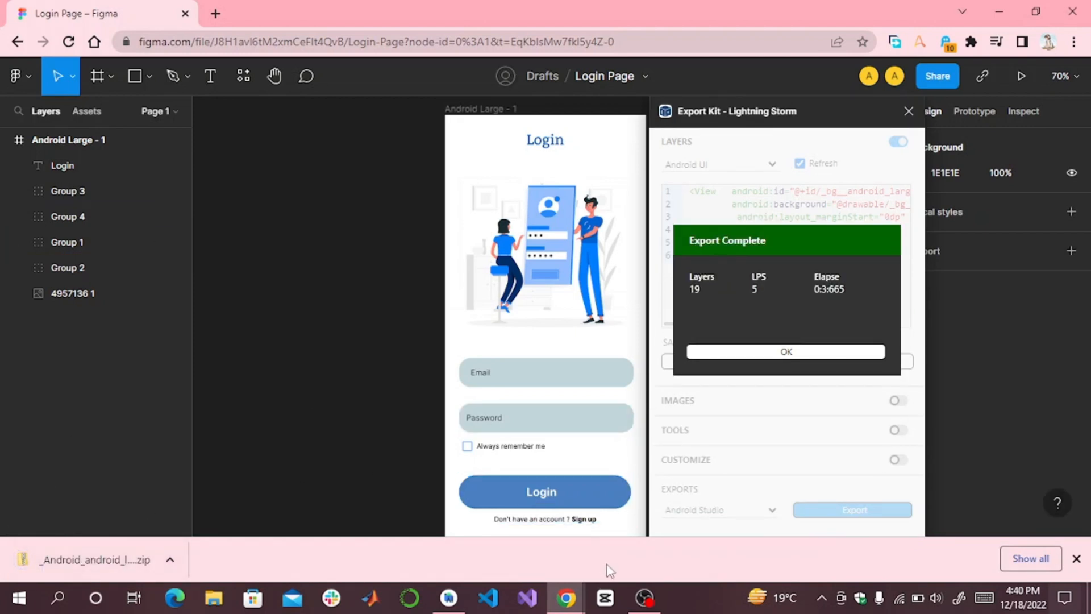
Switch to Android Studio's Cocoon Learn project and bring up the File menu
{"action": "left_click", "coordinate": [448, 597]}
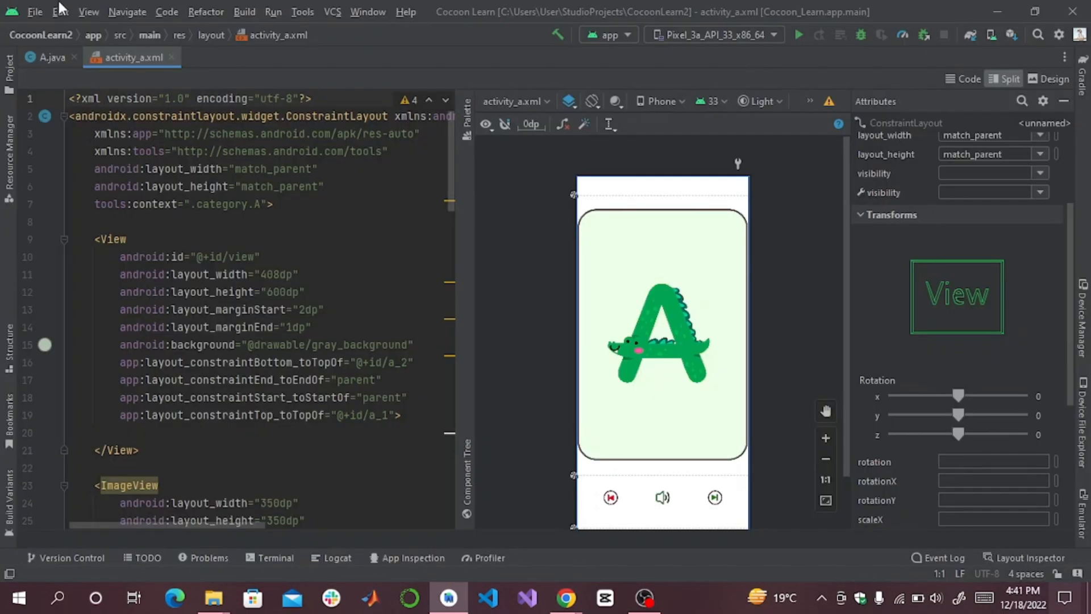
{"action": "left_click", "coordinate": [34, 11]}
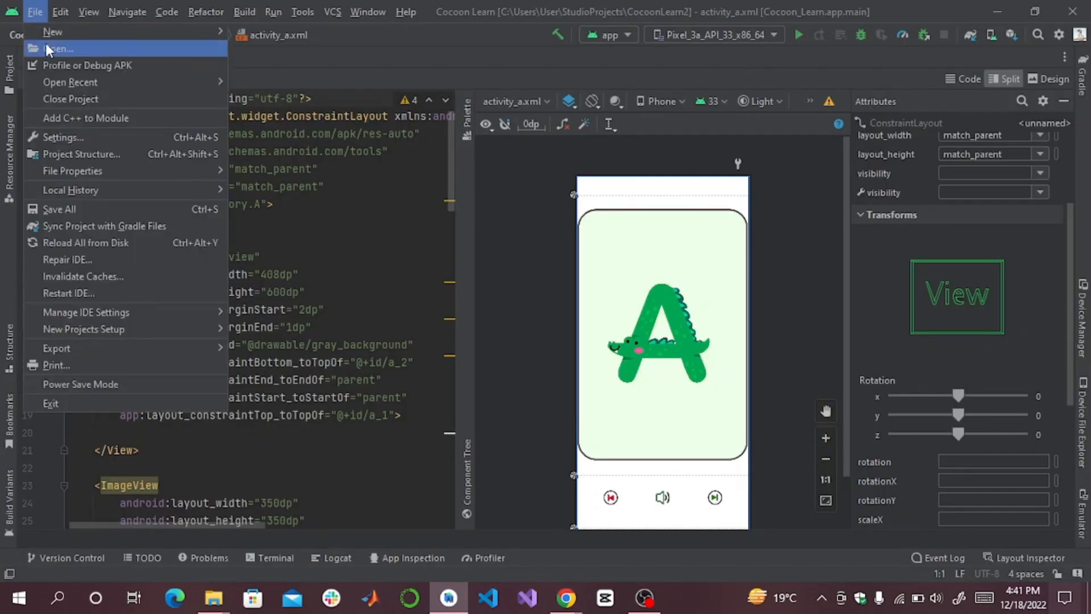
{"action": "left_click", "coordinate": [59, 48]}
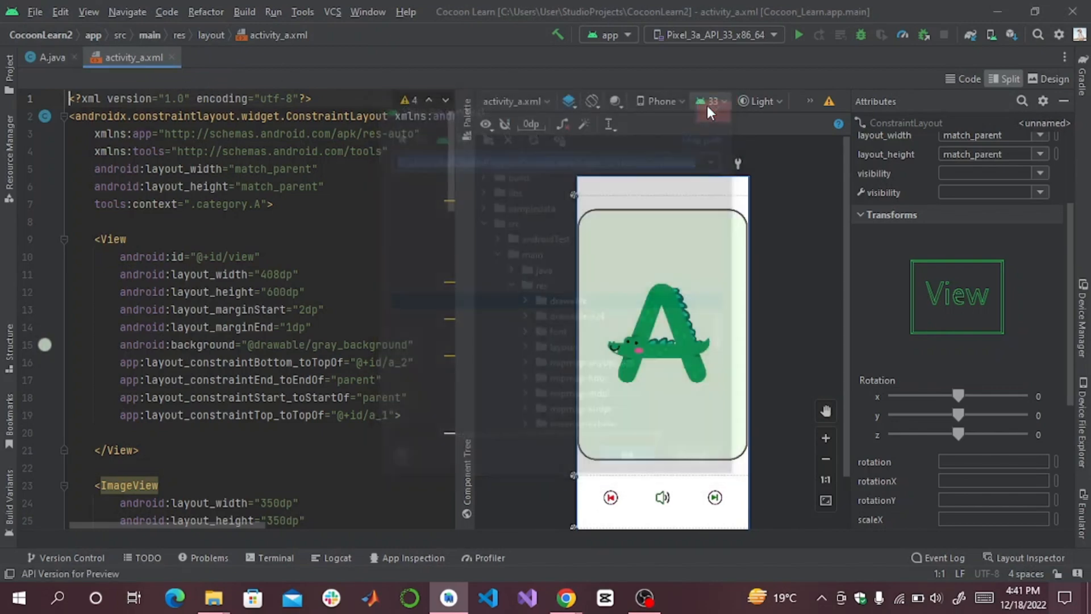
{"action": "left_click", "coordinate": [34, 12]}
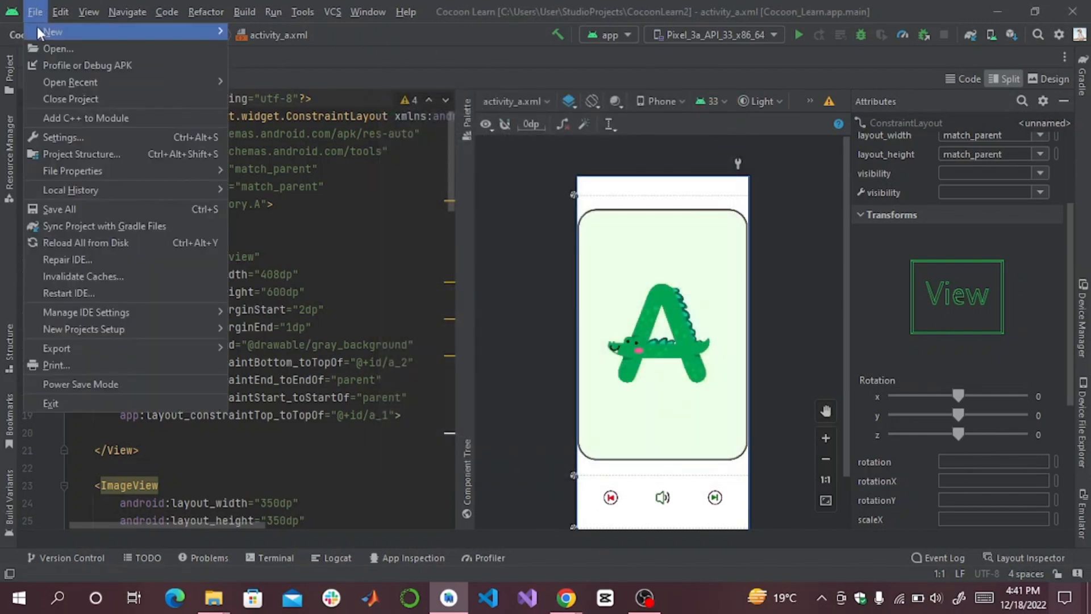
{"action": "mouse_move", "coordinate": [53, 32]}
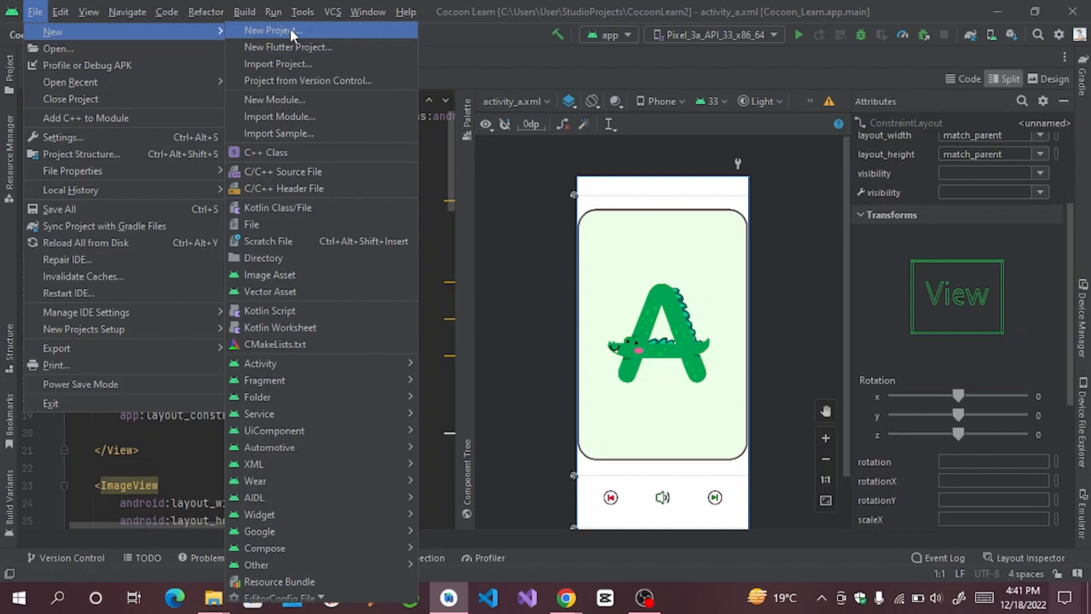
Create a new Empty Activity project named Exportdesign under StudioProjects
{"action": "left_click", "coordinate": [271, 31]}
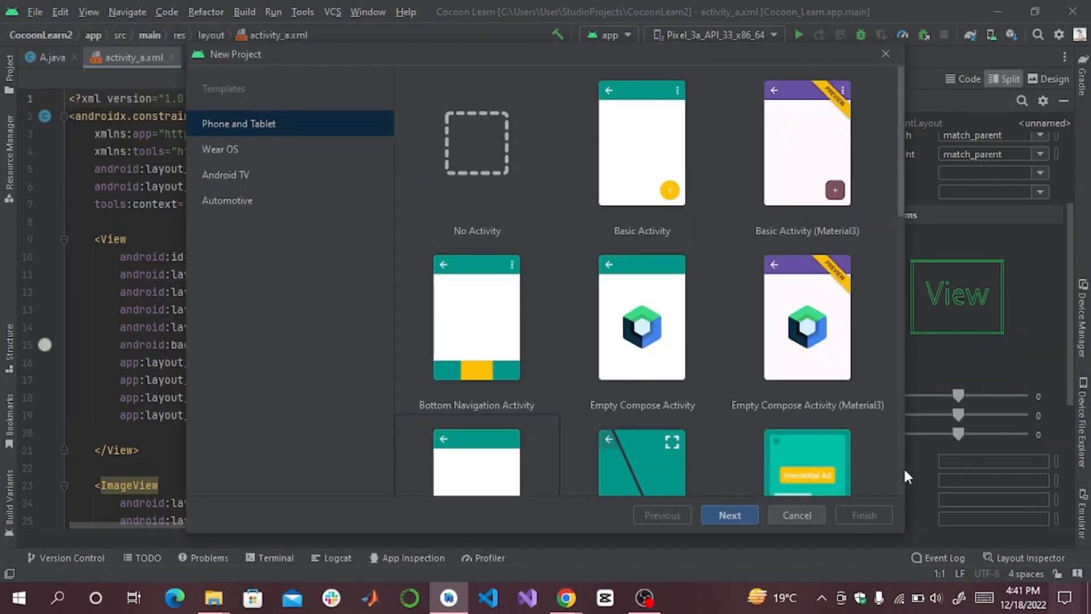
{"action": "scroll", "scroll_direction": "down", "scroll_amount": 3}
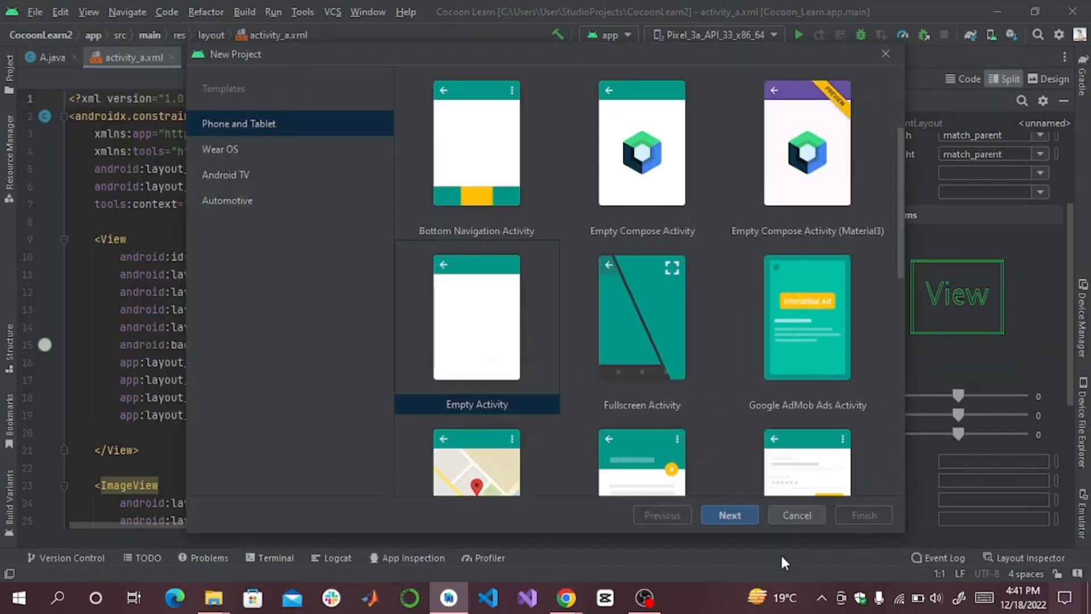
{"action": "left_click", "coordinate": [728, 515]}
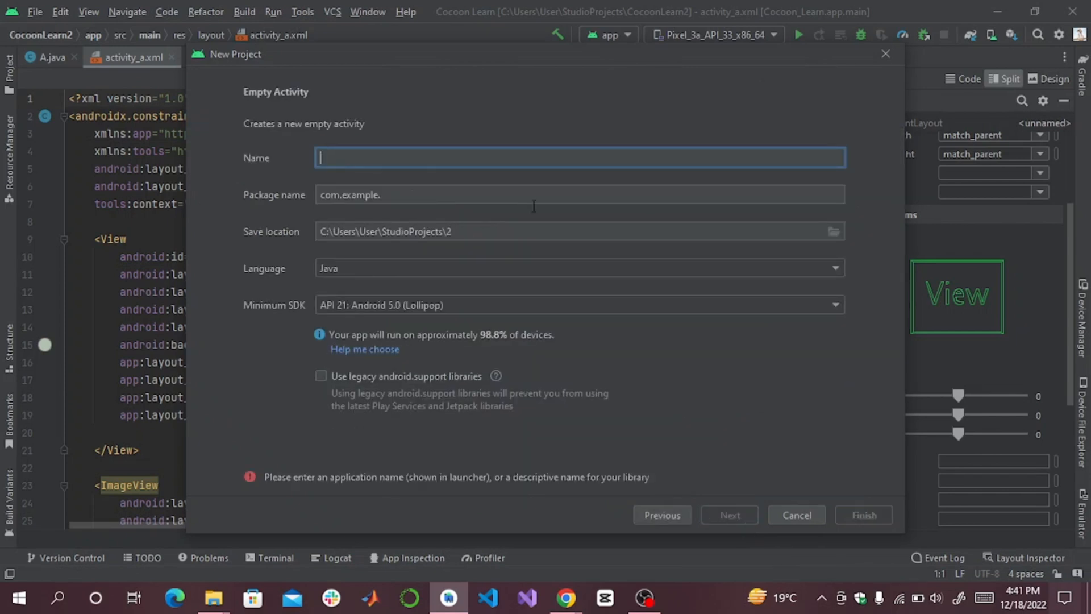
{"action": "type", "text": "Export"}
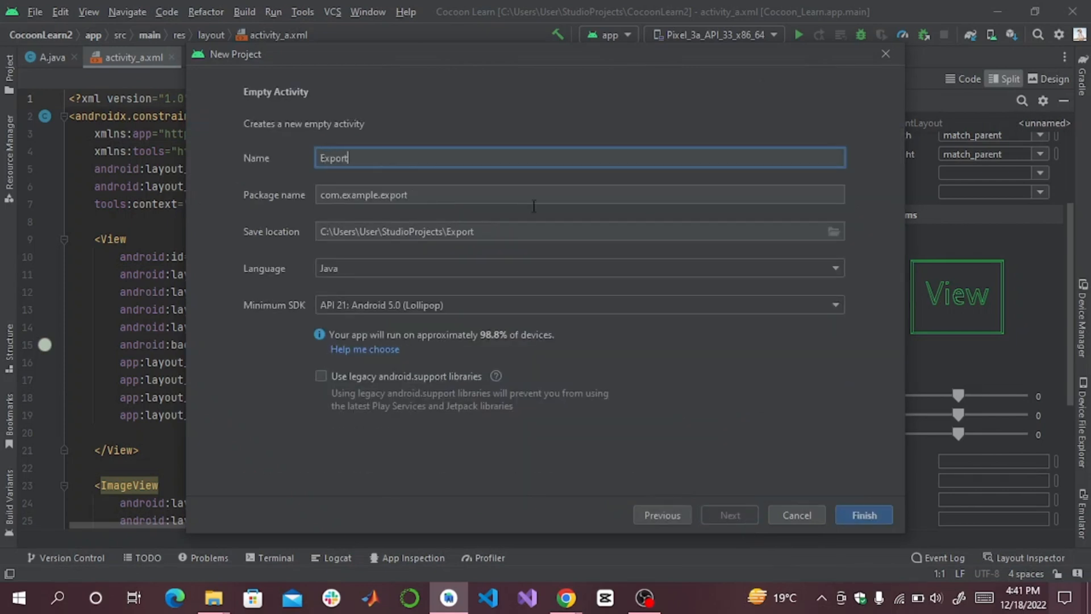
{"action": "type", "text": "des"}
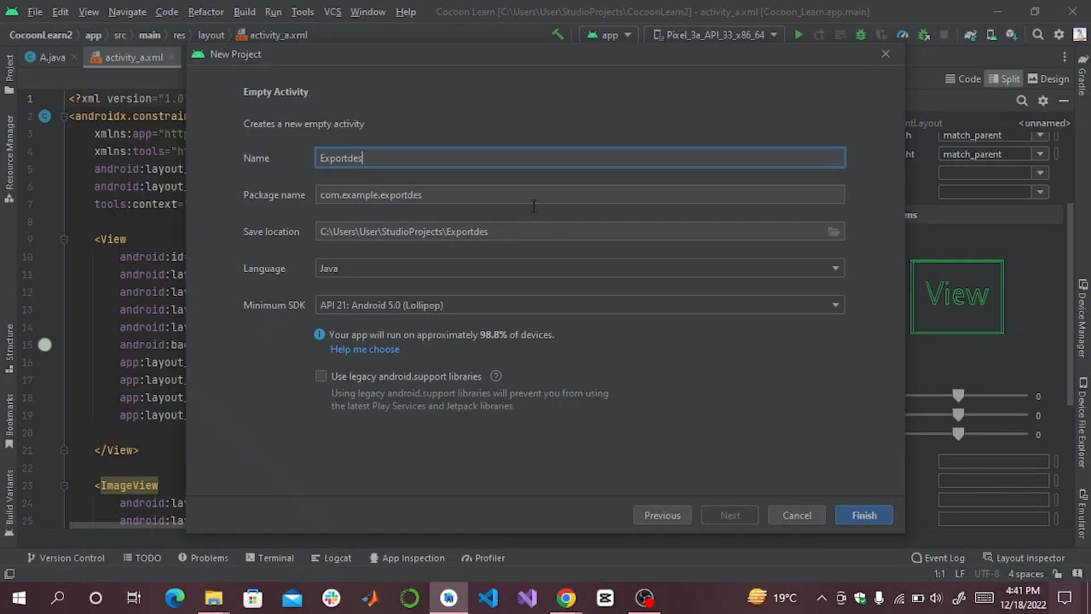
{"action": "type", "text": "gin"}
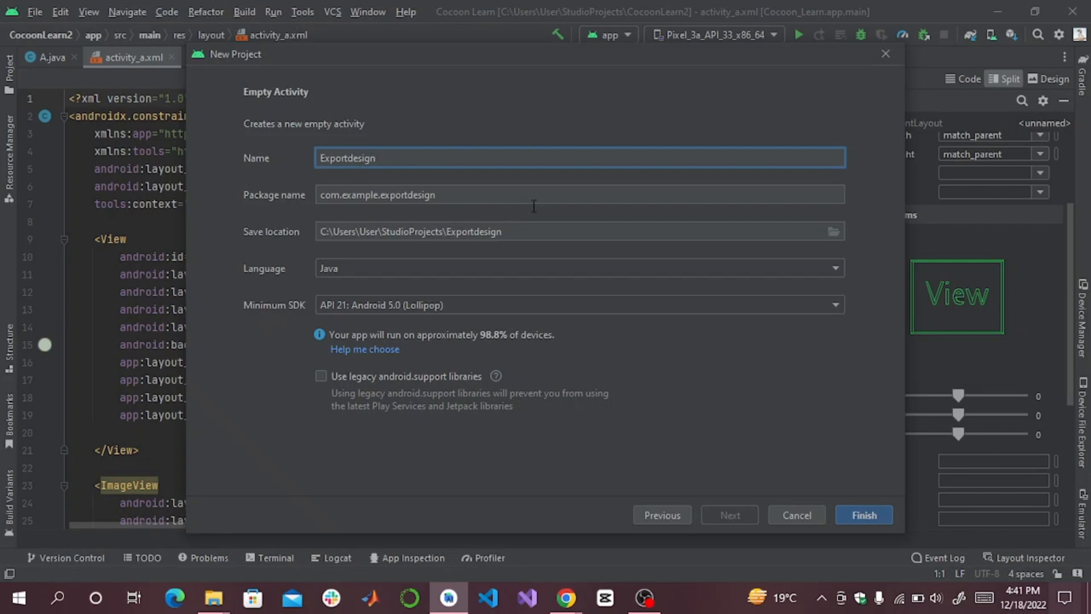
{"action": "left_click", "coordinate": [862, 515]}
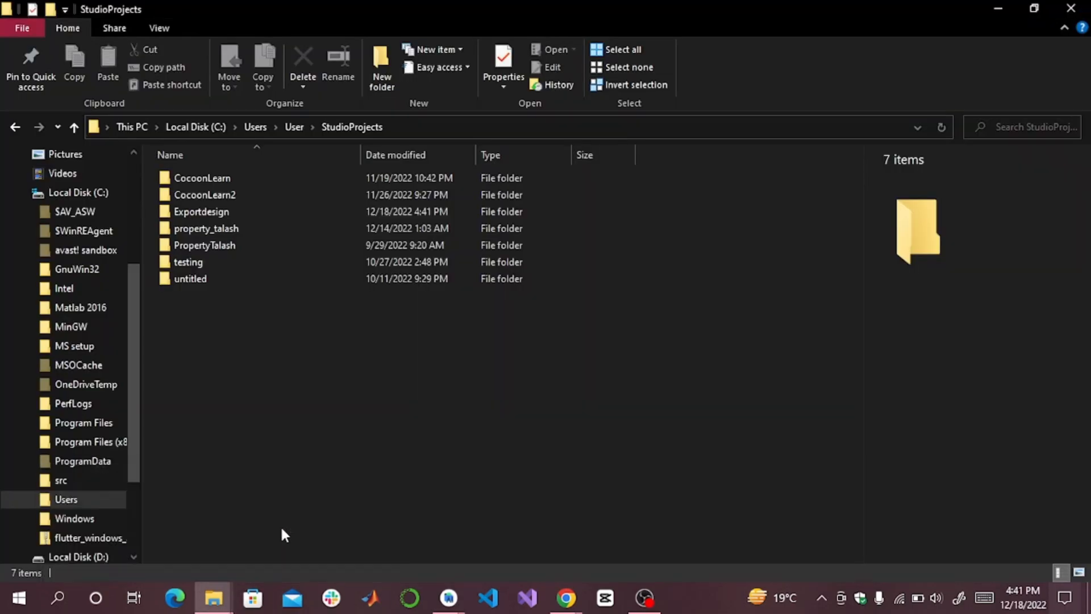
Extract today's newest Android export zip in Downloads into a folder beside it
{"action": "left_click", "coordinate": [201, 211]}
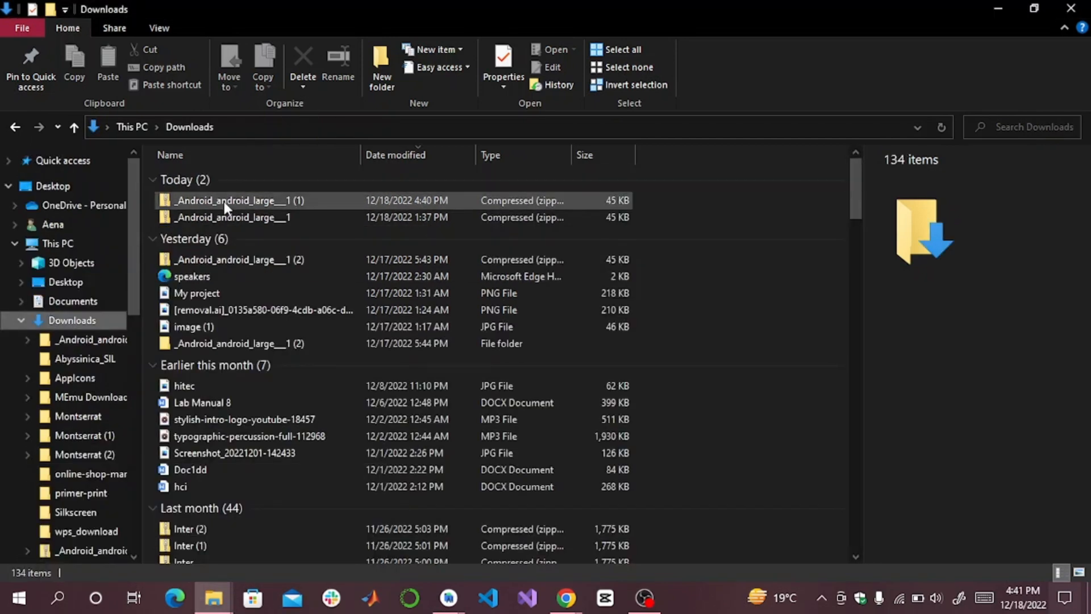
{"action": "left_click", "coordinate": [233, 200]}
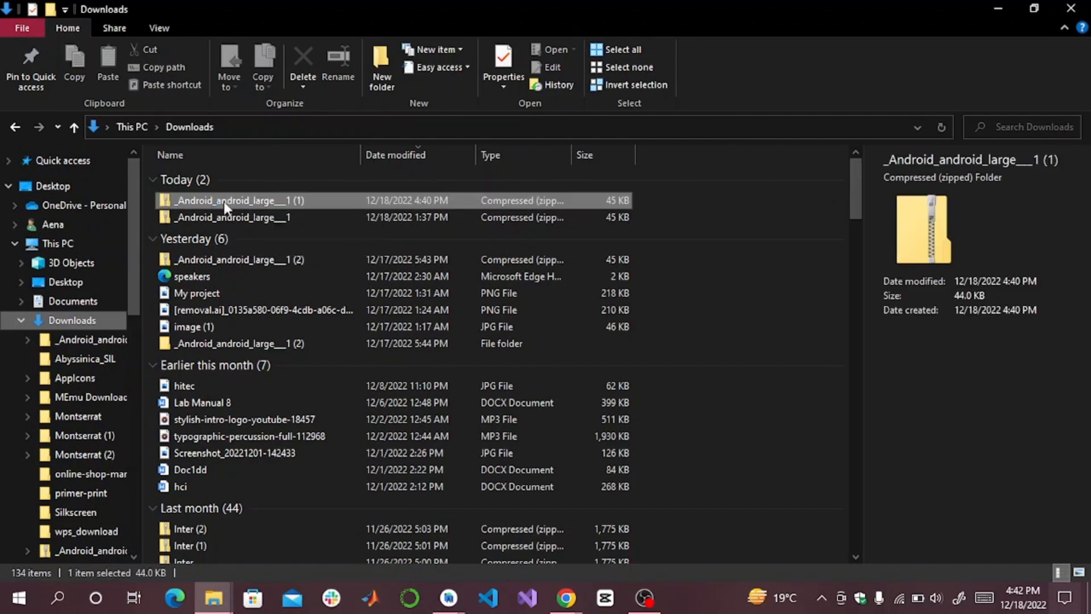
{"action": "right_click", "coordinate": [232, 200]}
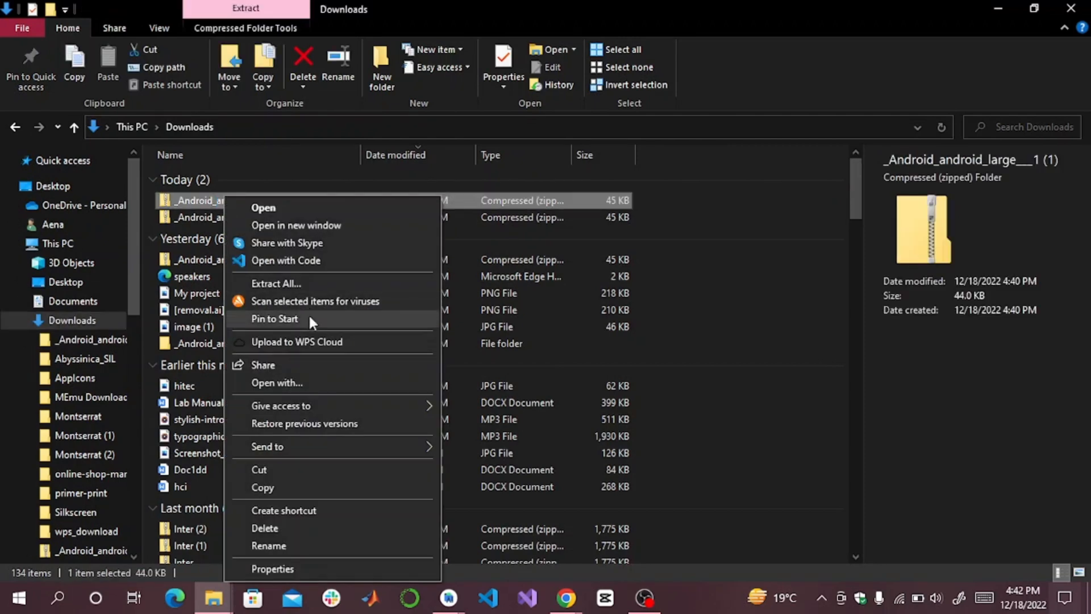
{"action": "left_click", "coordinate": [275, 283]}
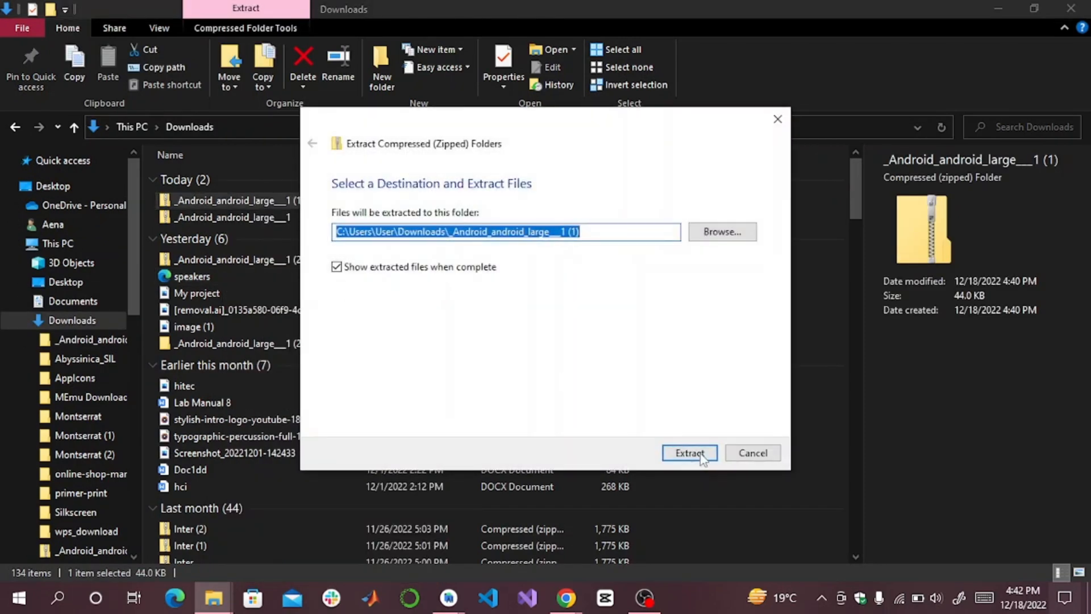
{"action": "left_click", "coordinate": [689, 453]}
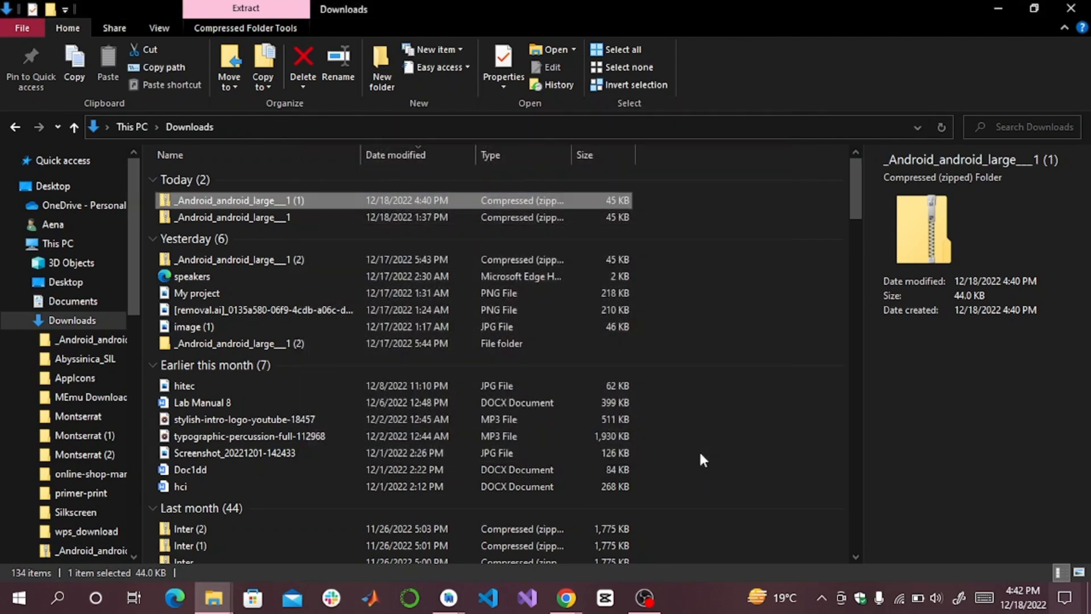
Open the extracted _Android_android_large__1 folder showing java and resources contents
{"action": "double_click", "coordinate": [231, 200]}
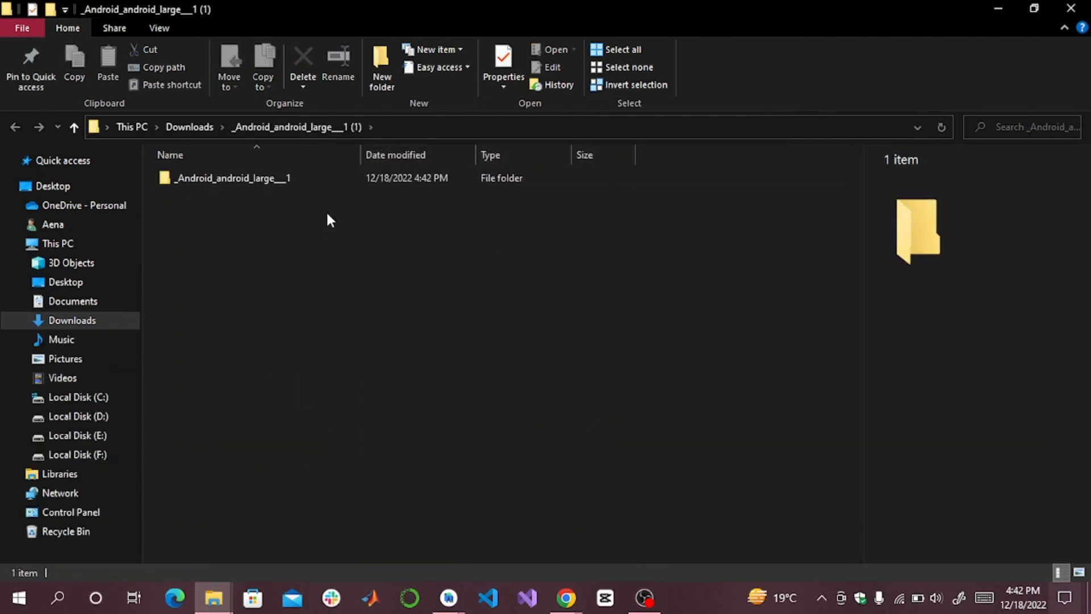
{"action": "left_click", "coordinate": [232, 178]}
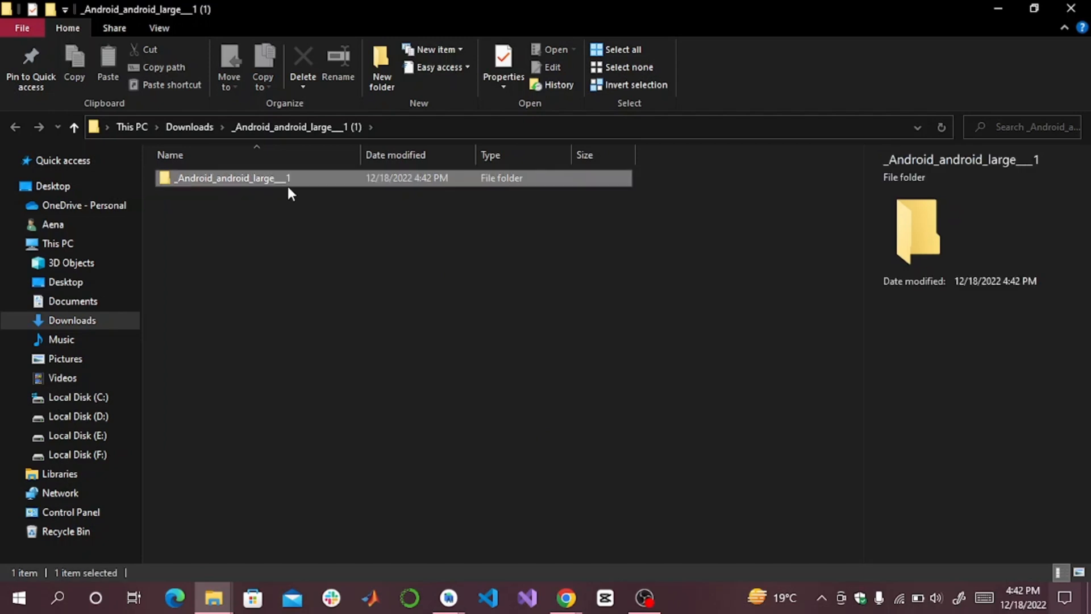
{"action": "double_click", "coordinate": [232, 177]}
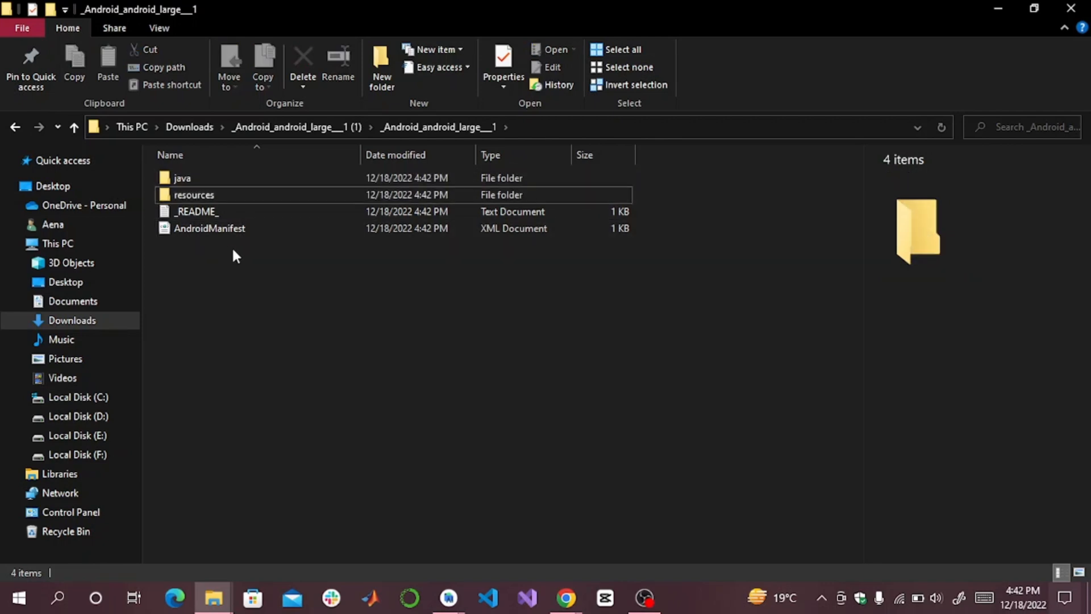
{"action": "mouse_move", "coordinate": [212, 597]}
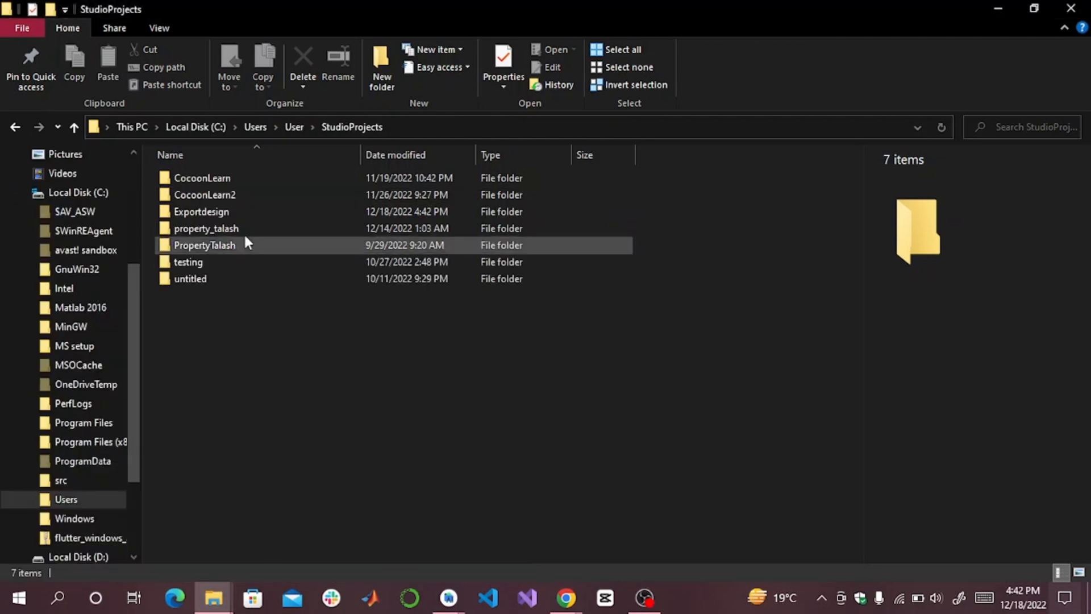
Navigate into Exportdesign\app\src\main showing java, res and AndroidManifest
{"action": "double_click", "coordinate": [201, 211]}
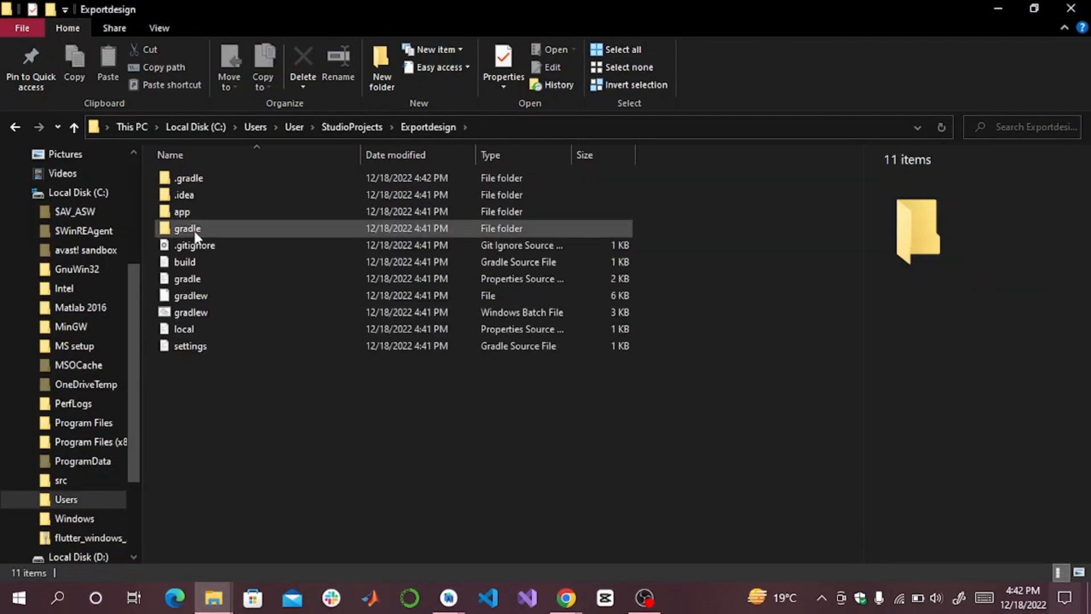
{"action": "double_click", "coordinate": [182, 212]}
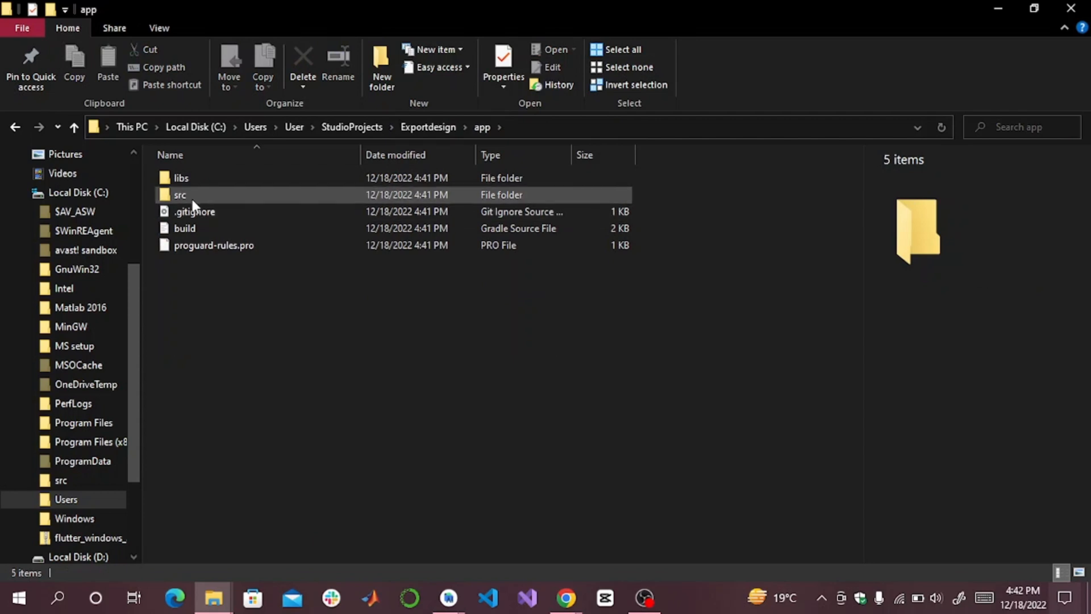
{"action": "double_click", "coordinate": [180, 195]}
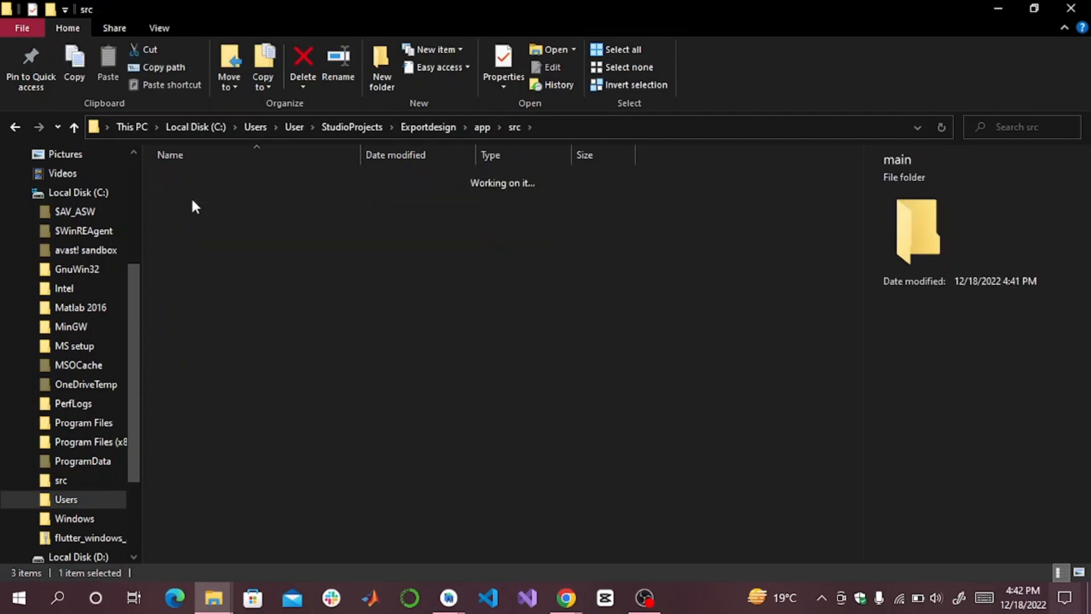
{"action": "double_click", "coordinate": [917, 230]}
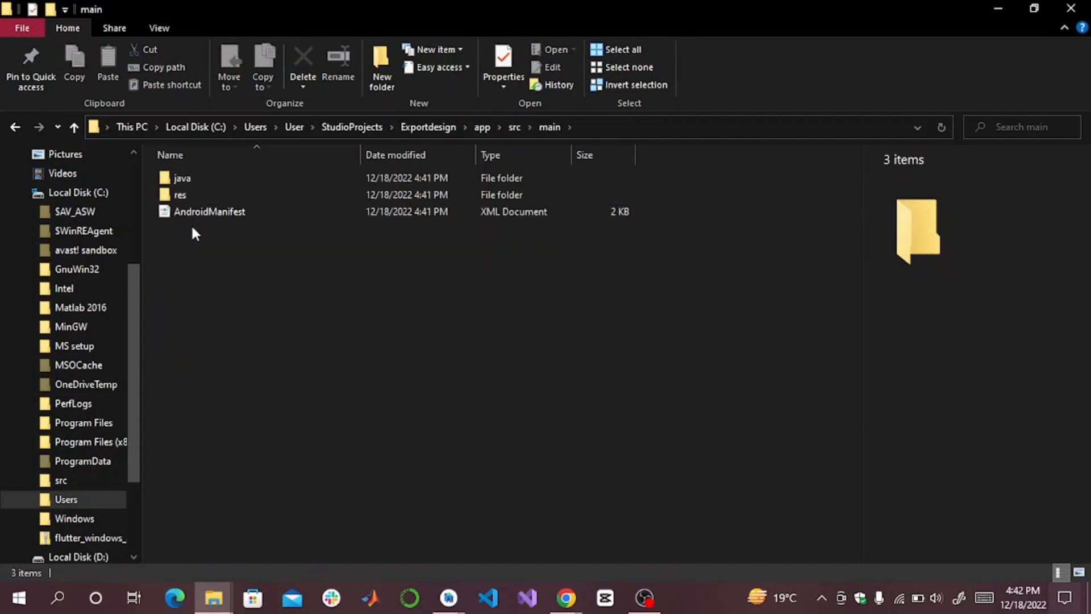
{"action": "left_click", "coordinate": [180, 195]}
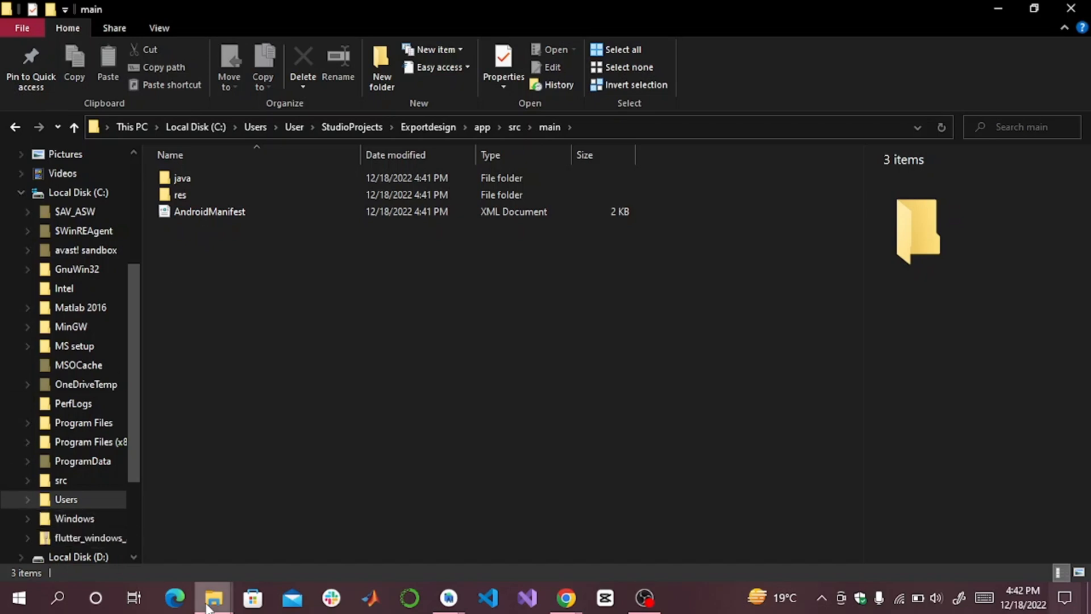
{"action": "mouse_move", "coordinate": [212, 598]}
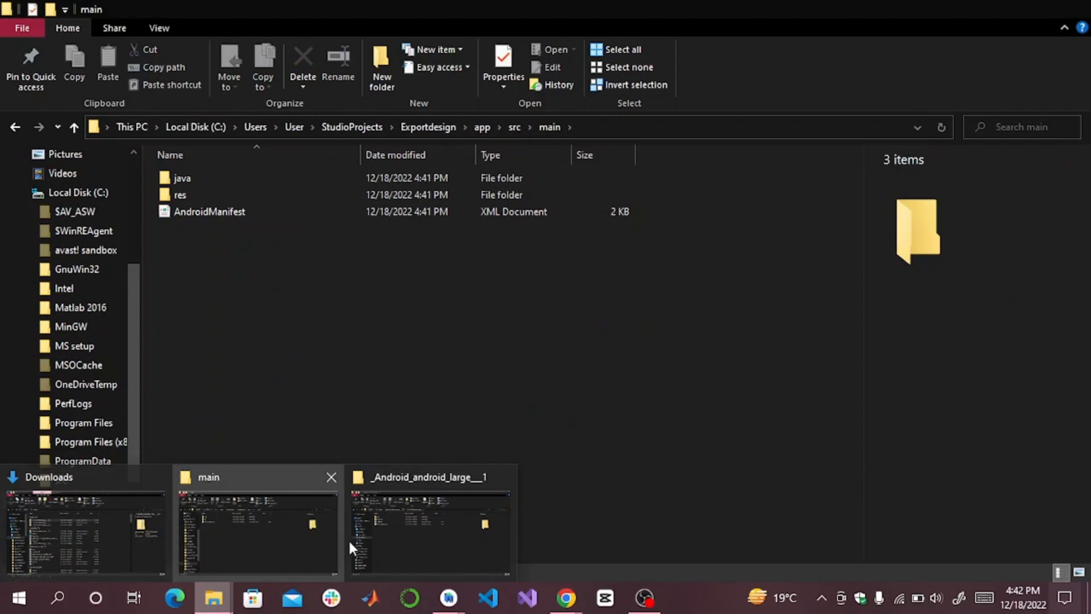
Copy android_large___1_activity from the export's java\exportkit\figma folder
{"action": "left_click", "coordinate": [430, 526]}
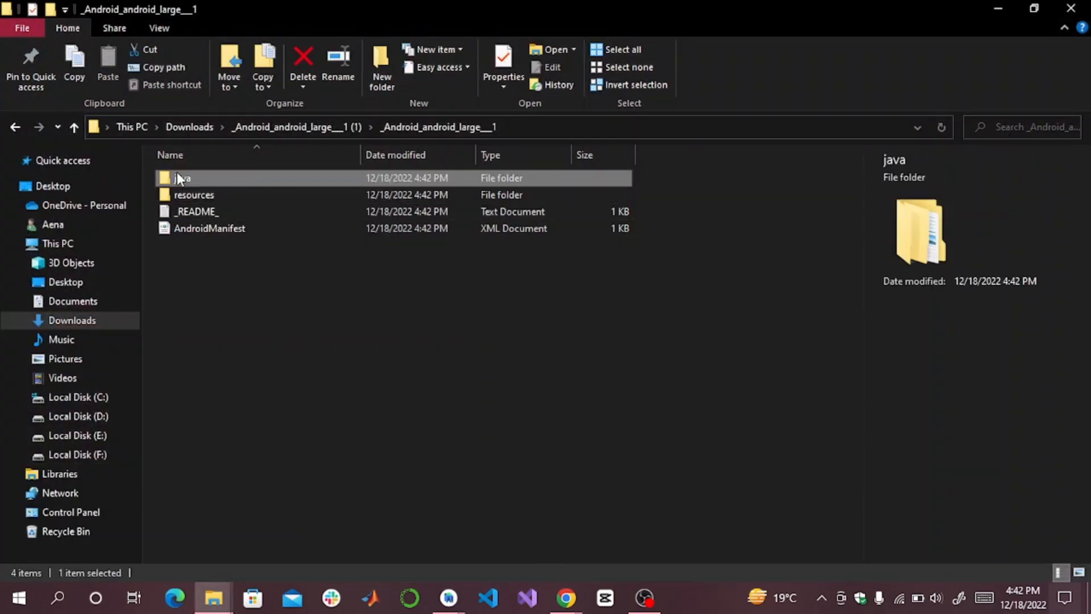
{"action": "double_click", "coordinate": [183, 178]}
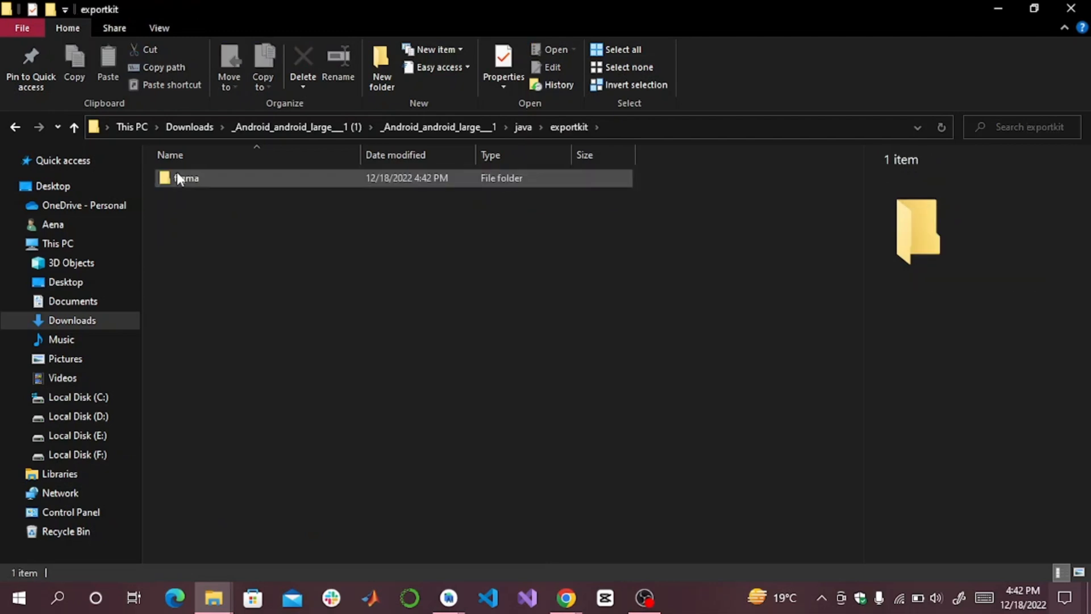
{"action": "double_click", "coordinate": [187, 177]}
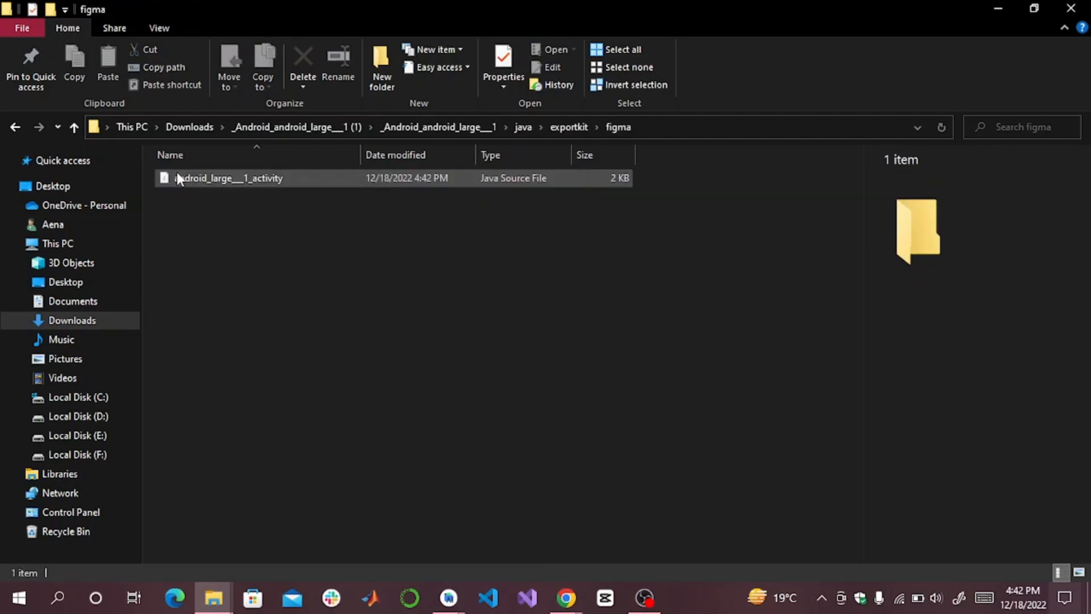
{"action": "left_click", "coordinate": [227, 178]}
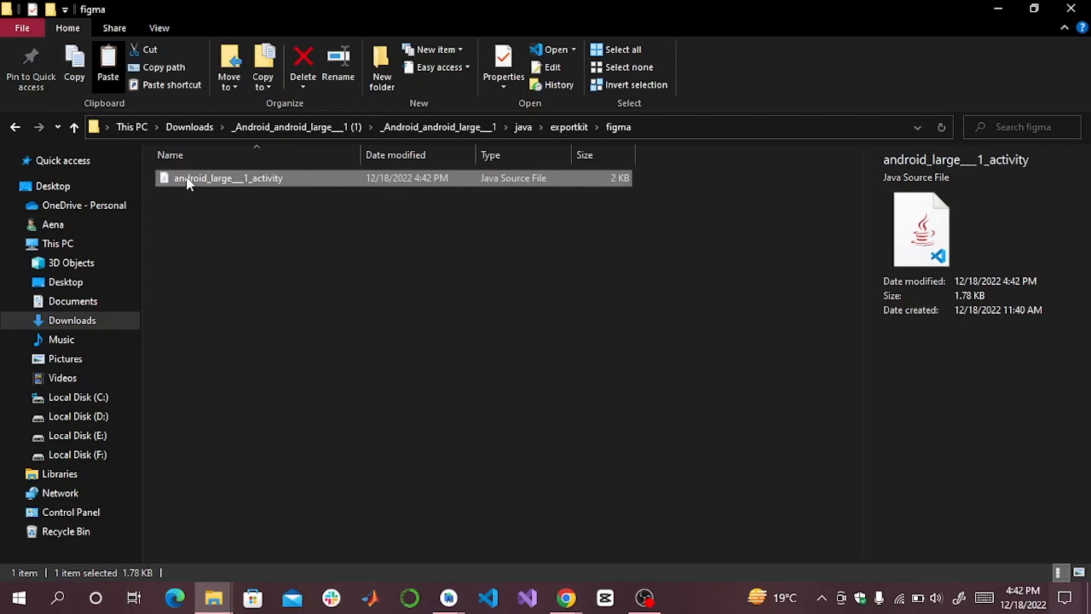
{"action": "mouse_move", "coordinate": [214, 599]}
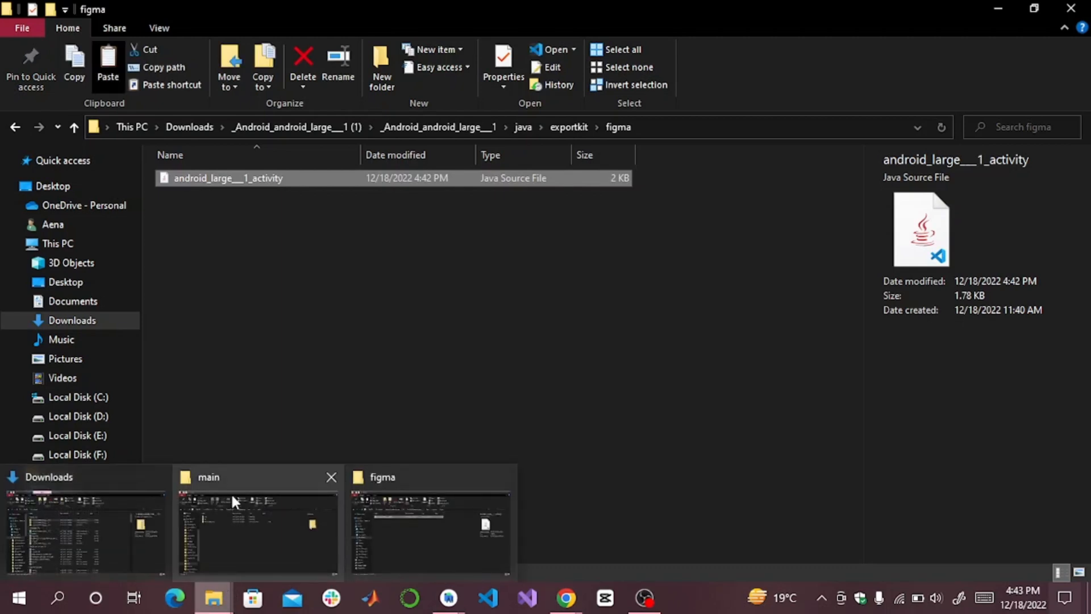
Paste the activity file into the project's java\com\example\exportdesign package folder
{"action": "left_click", "coordinate": [256, 522]}
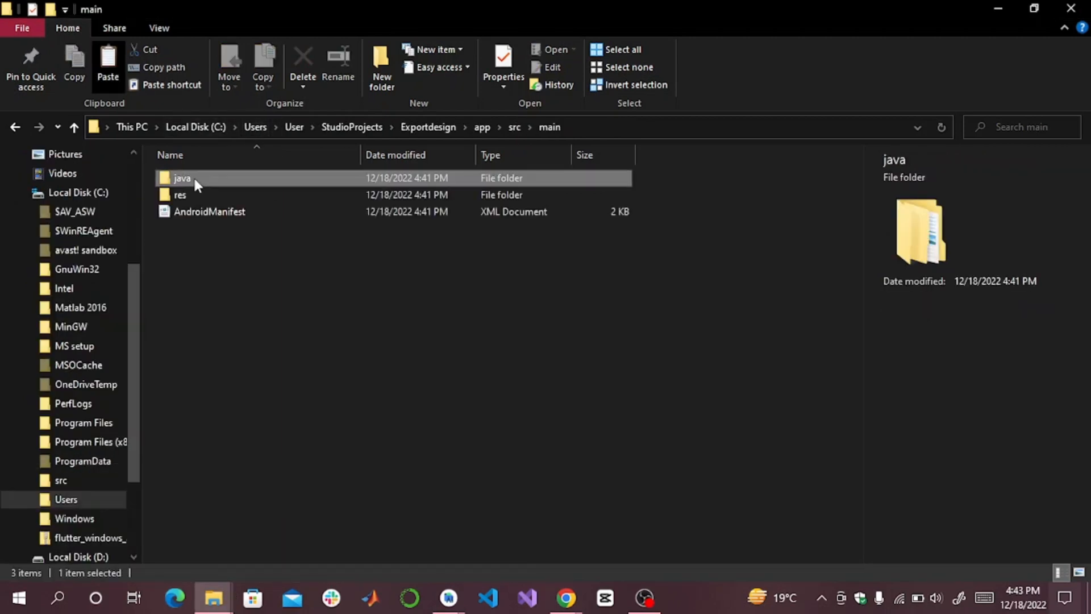
{"action": "double_click", "coordinate": [182, 177]}
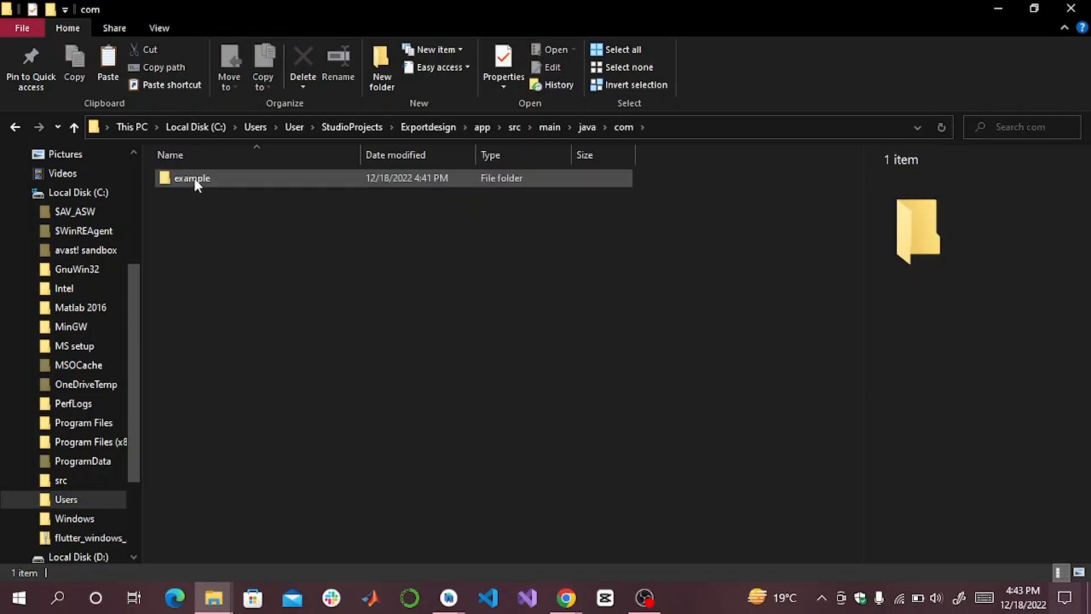
{"action": "double_click", "coordinate": [191, 178]}
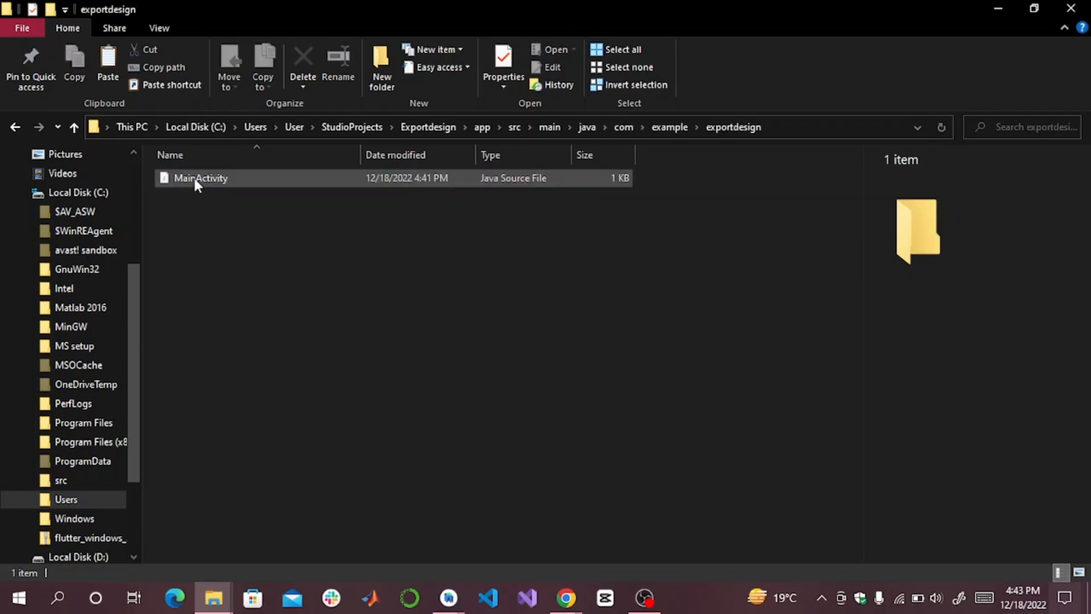
{"action": "left_click", "coordinate": [213, 249]}
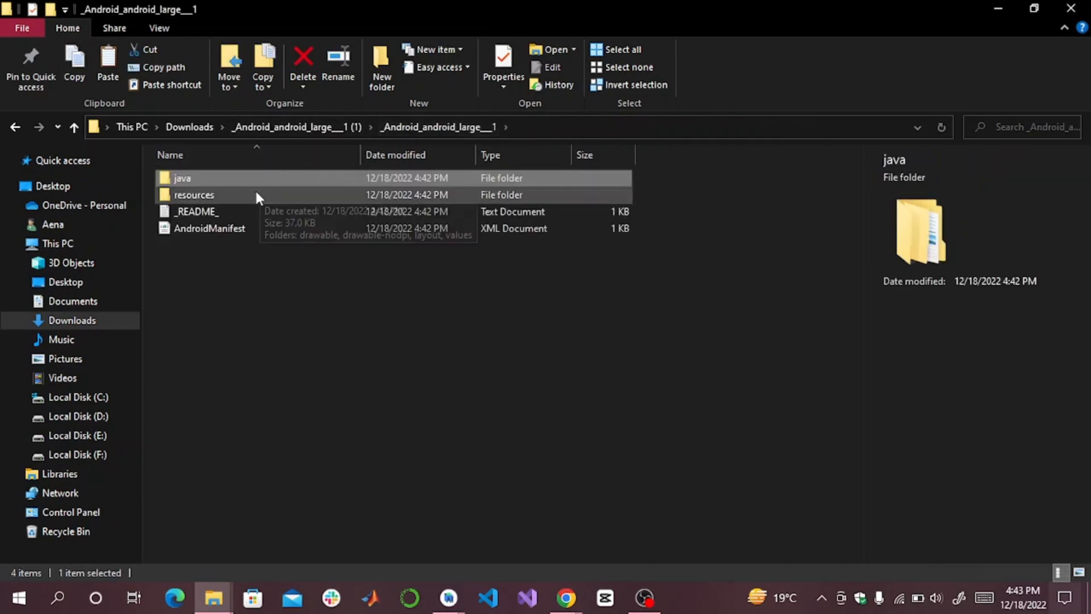
Copy _4957136_1 and vector from the export's drawable into the project's res\drawable
{"action": "double_click", "coordinate": [193, 194]}
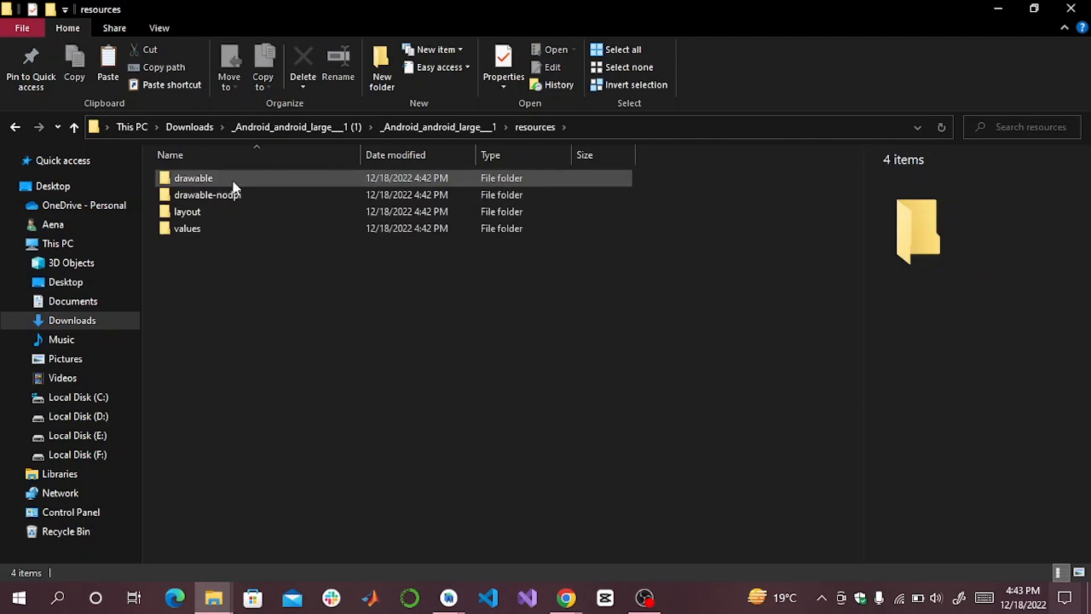
{"action": "double_click", "coordinate": [194, 178]}
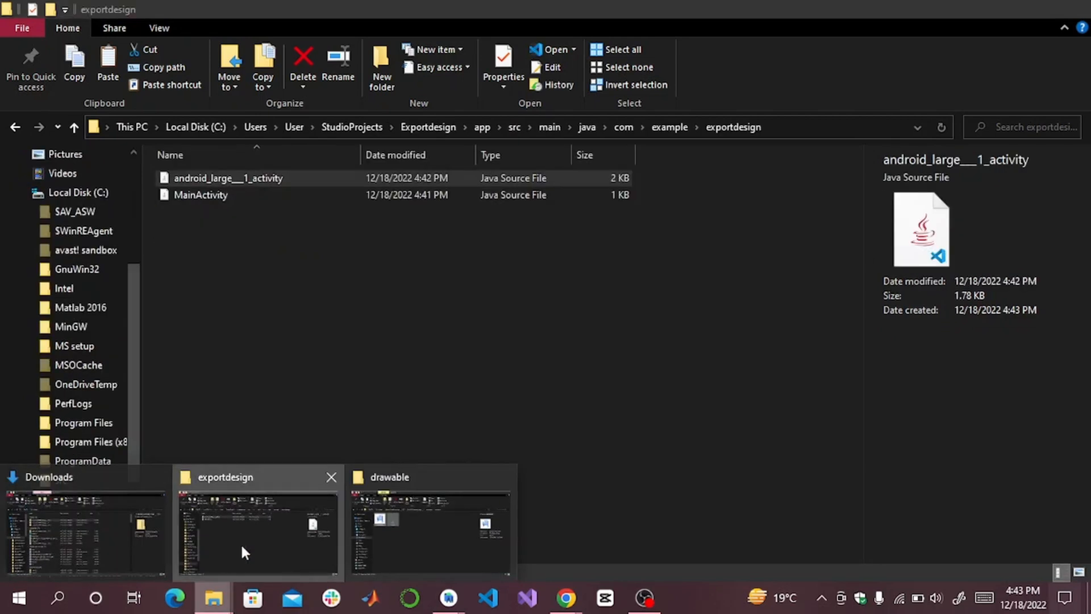
{"action": "left_click", "coordinate": [549, 126]}
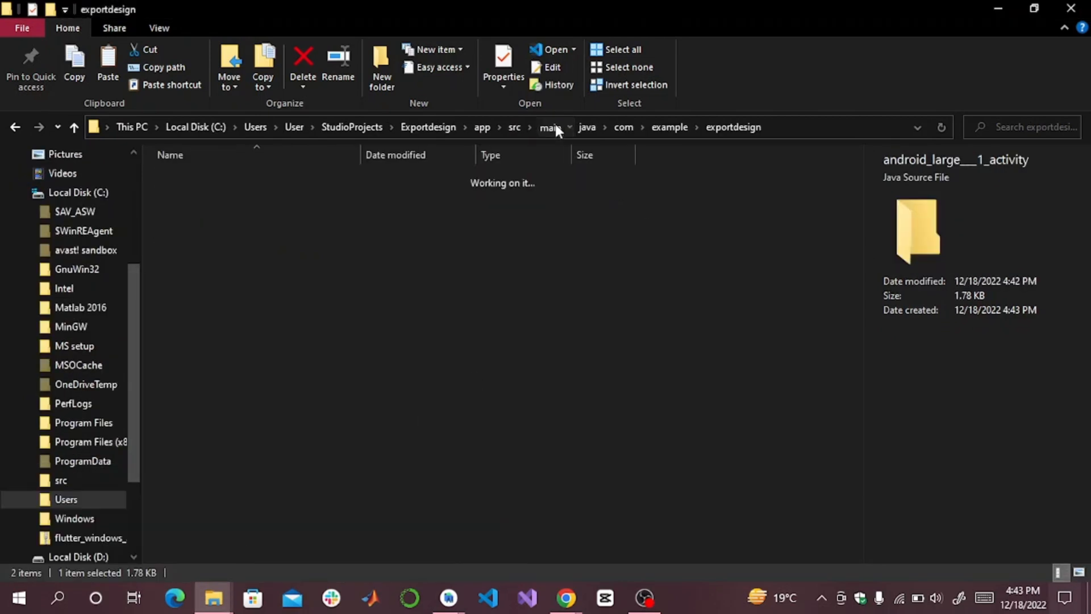
{"action": "left_click", "coordinate": [550, 126]}
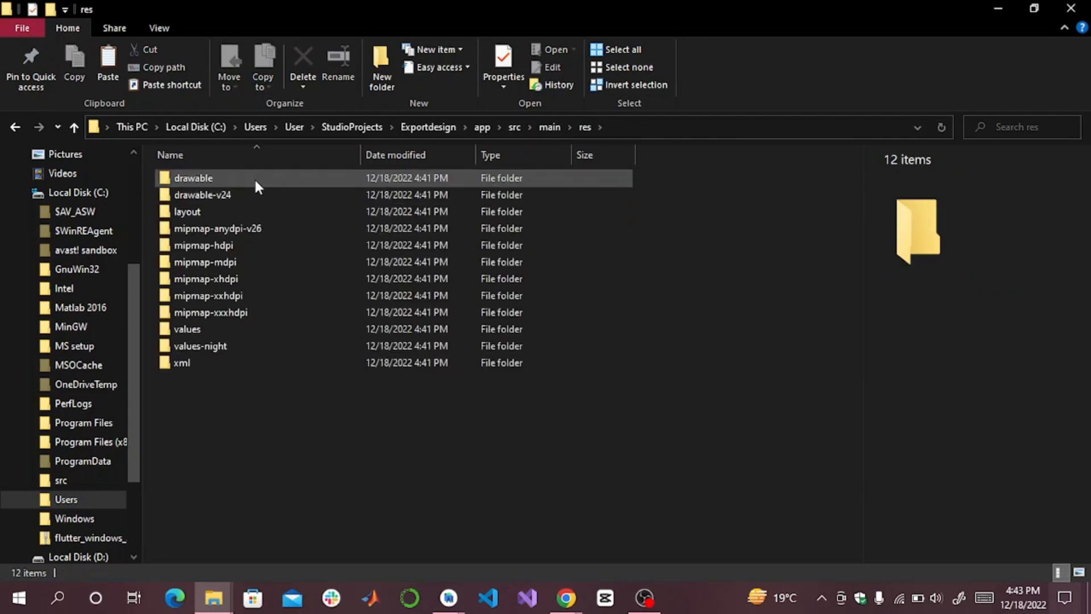
{"action": "double_click", "coordinate": [193, 177]}
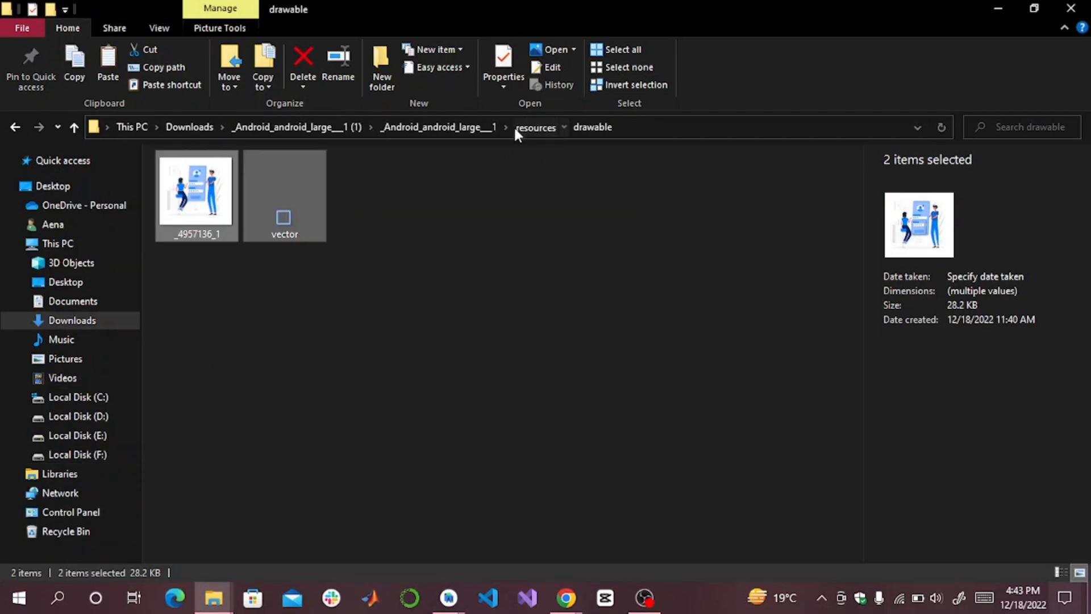
Return to the export's resources folder and select drawable-nodpi
{"action": "left_click", "coordinate": [534, 126]}
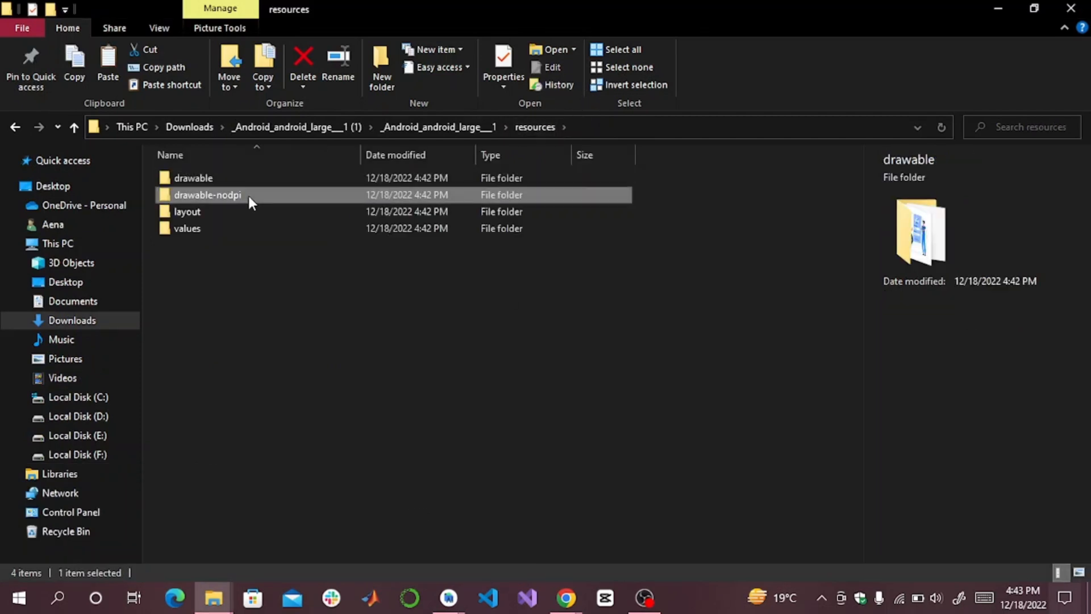
{"action": "left_click", "coordinate": [206, 195]}
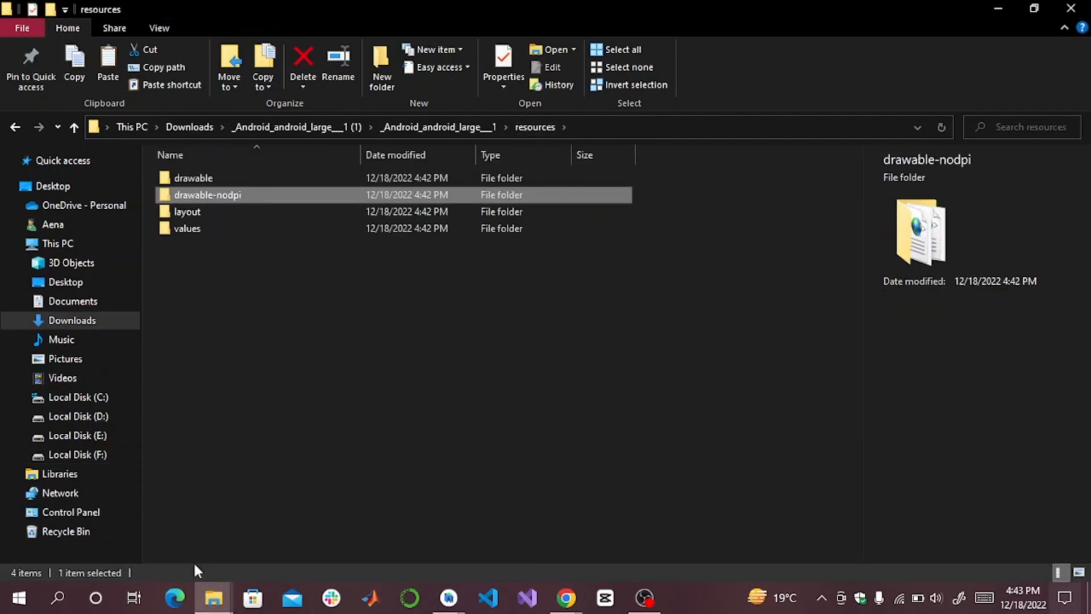
{"action": "mouse_move", "coordinate": [214, 599]}
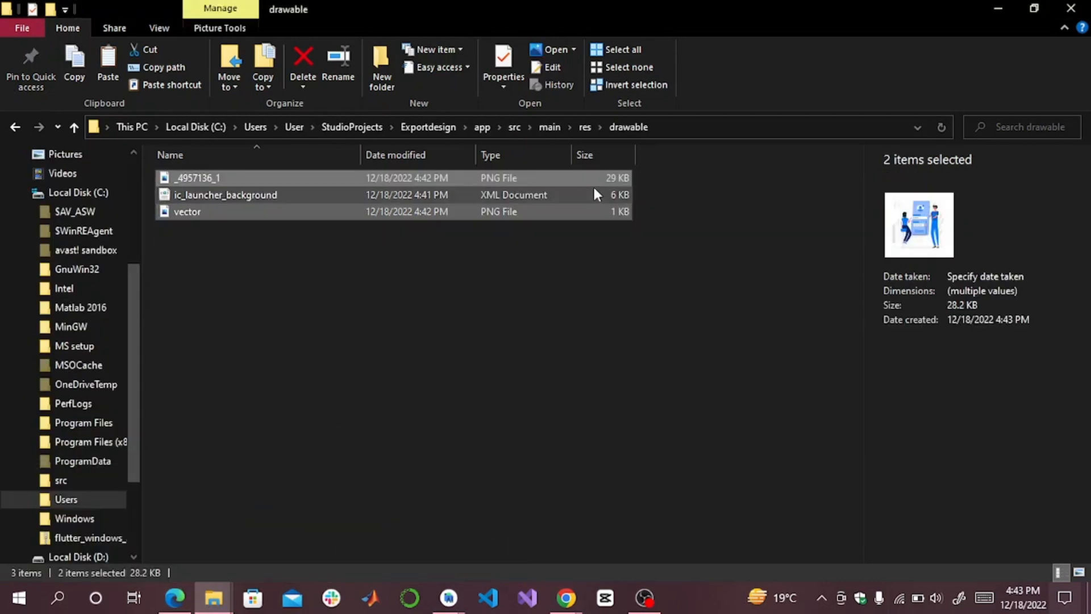
{"action": "left_click", "coordinate": [14, 126]}
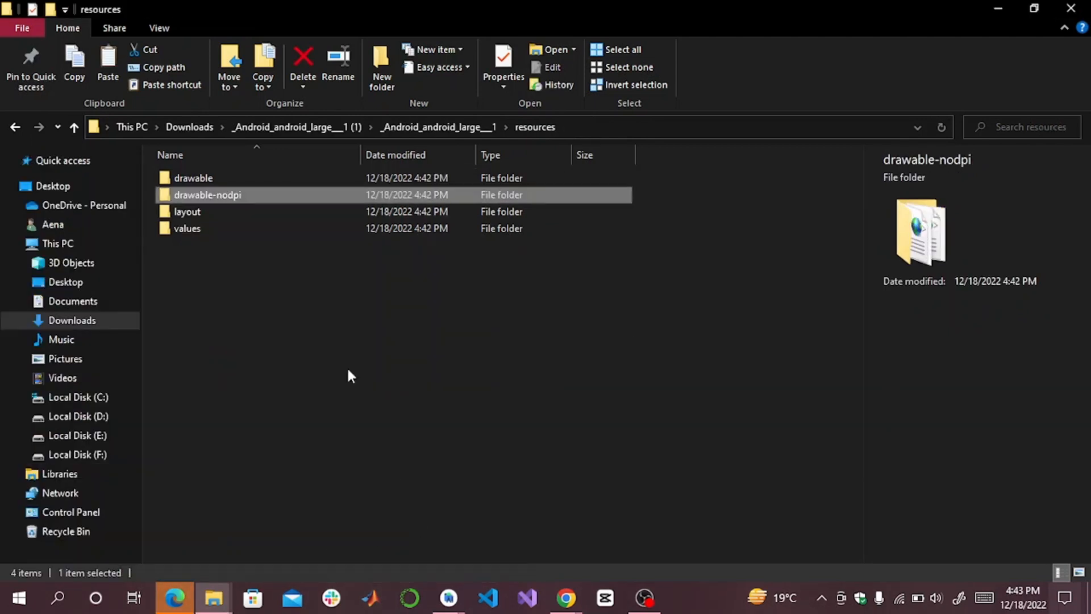
Copy the exported android_large___1 layout file into the project's res/layout folder
{"action": "double_click", "coordinate": [187, 211]}
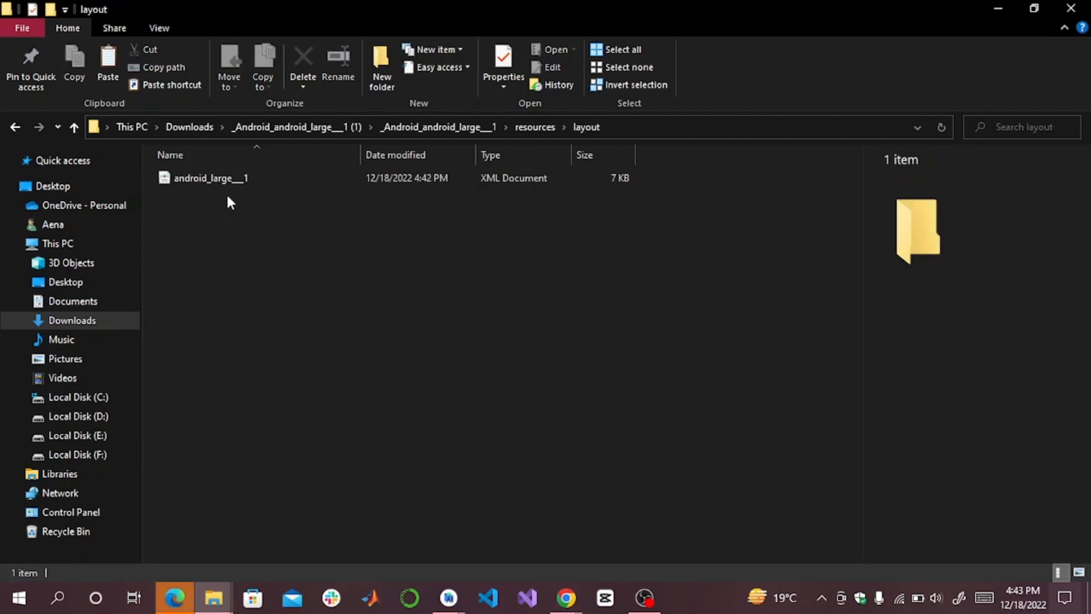
{"action": "left_click", "coordinate": [211, 178]}
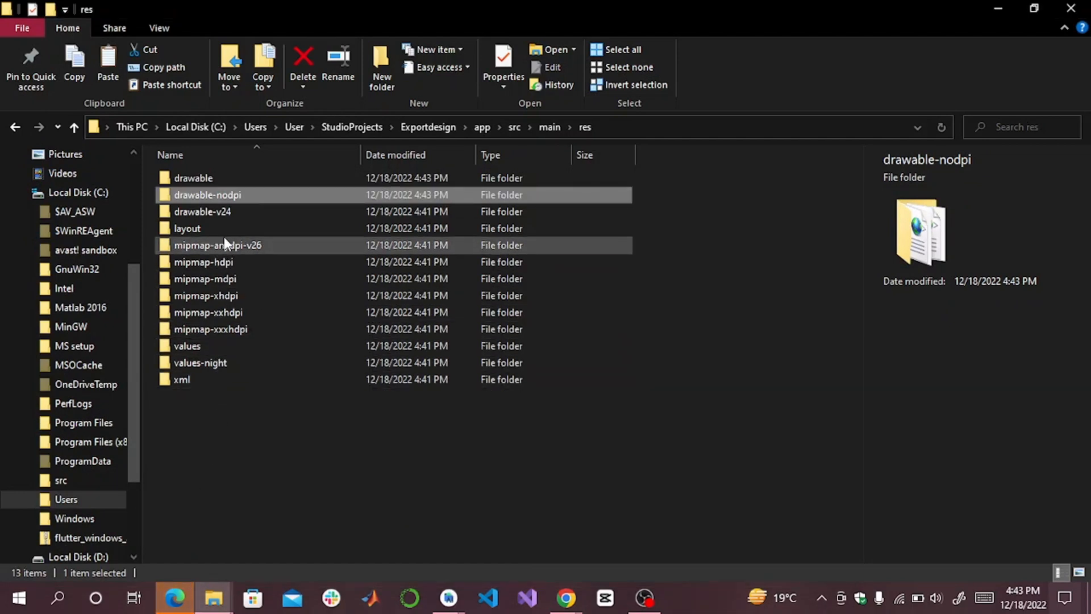
{"action": "double_click", "coordinate": [186, 229]}
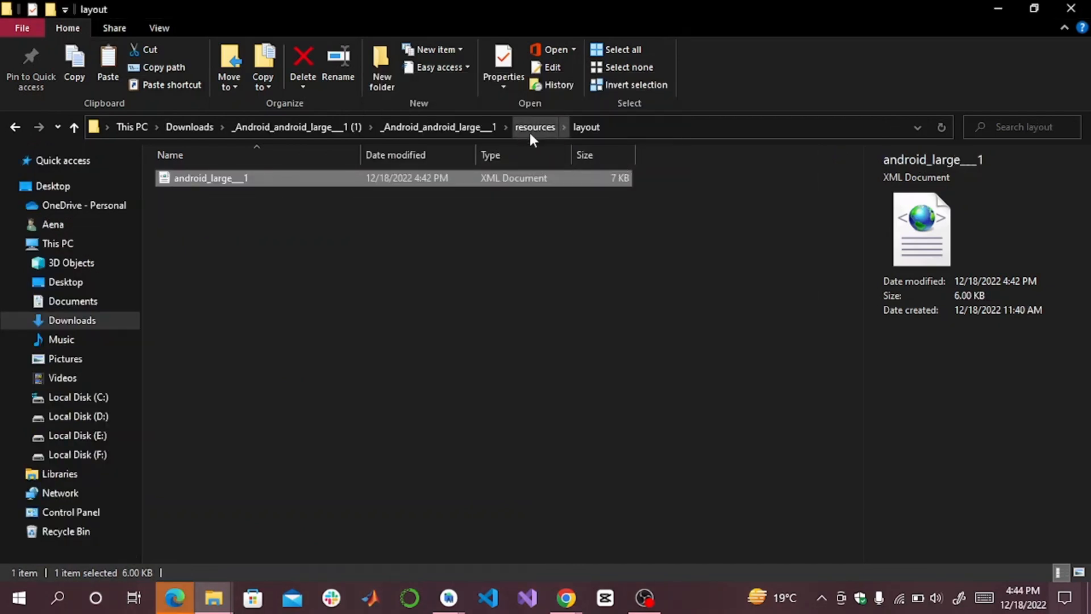
Copy the exported values files into res/values, replacing the existing ones
{"action": "left_click", "coordinate": [535, 126]}
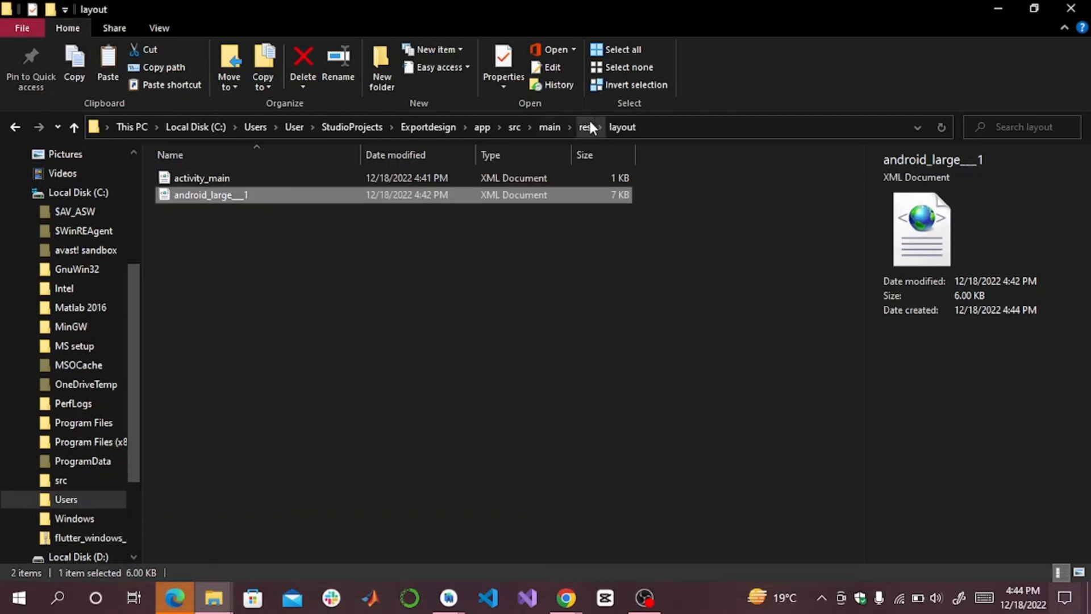
{"action": "left_click", "coordinate": [585, 126]}
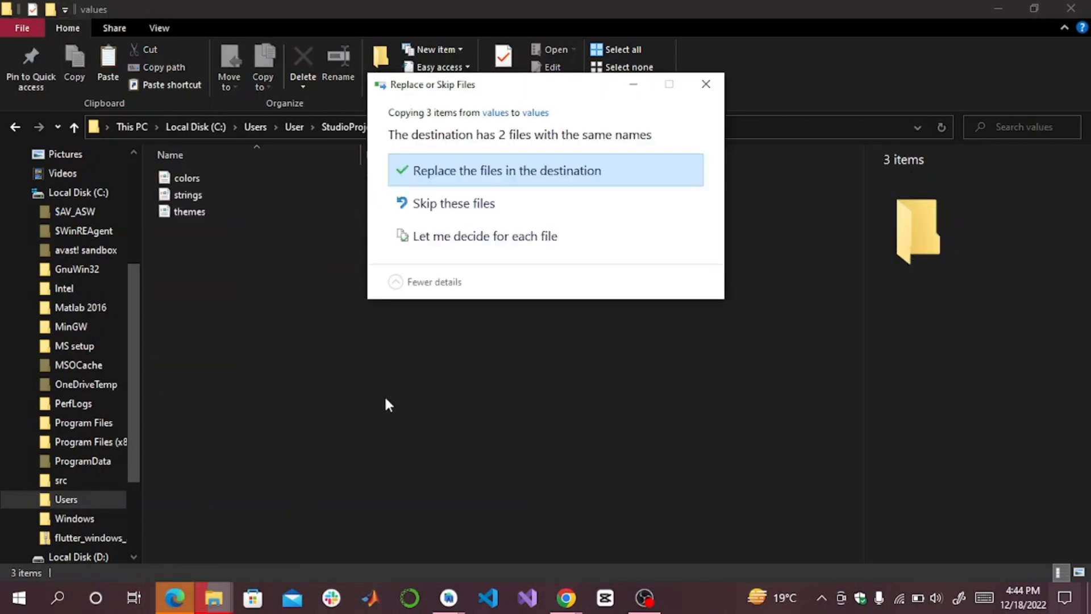
{"action": "left_click", "coordinate": [506, 171]}
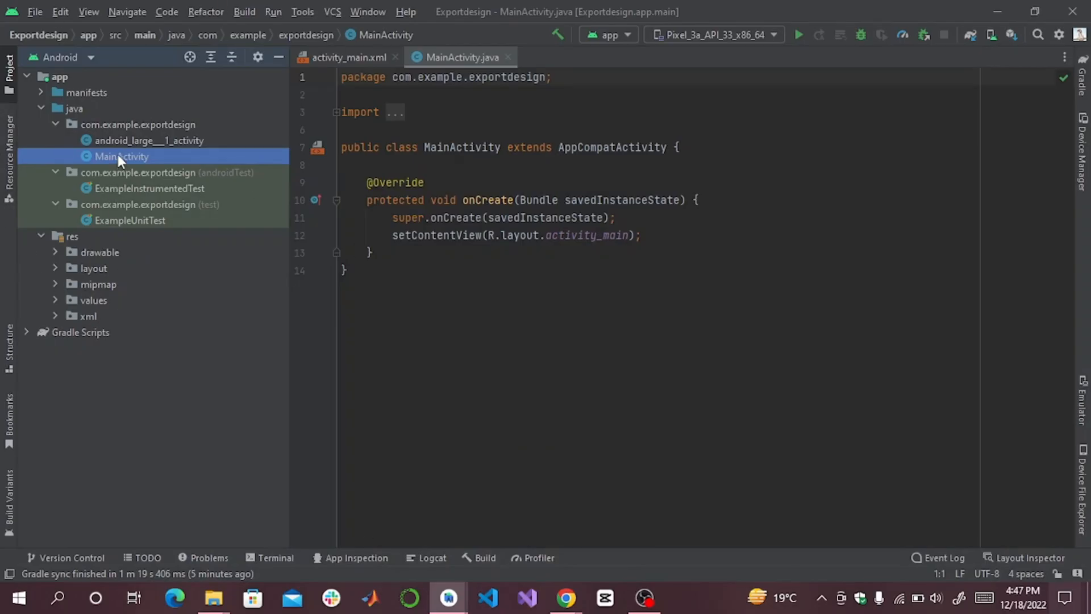
Fix android_large___1_activity by setting its package to com.example.exportdesign via the quick-fix bulb
{"action": "double_click", "coordinate": [148, 140]}
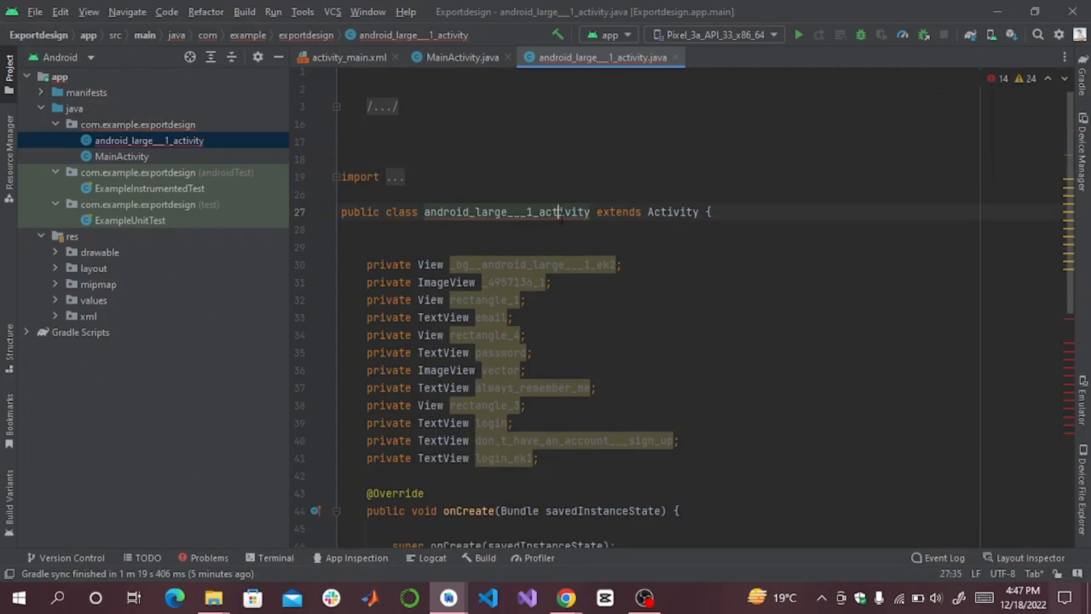
{"action": "left_click", "coordinate": [358, 196]}
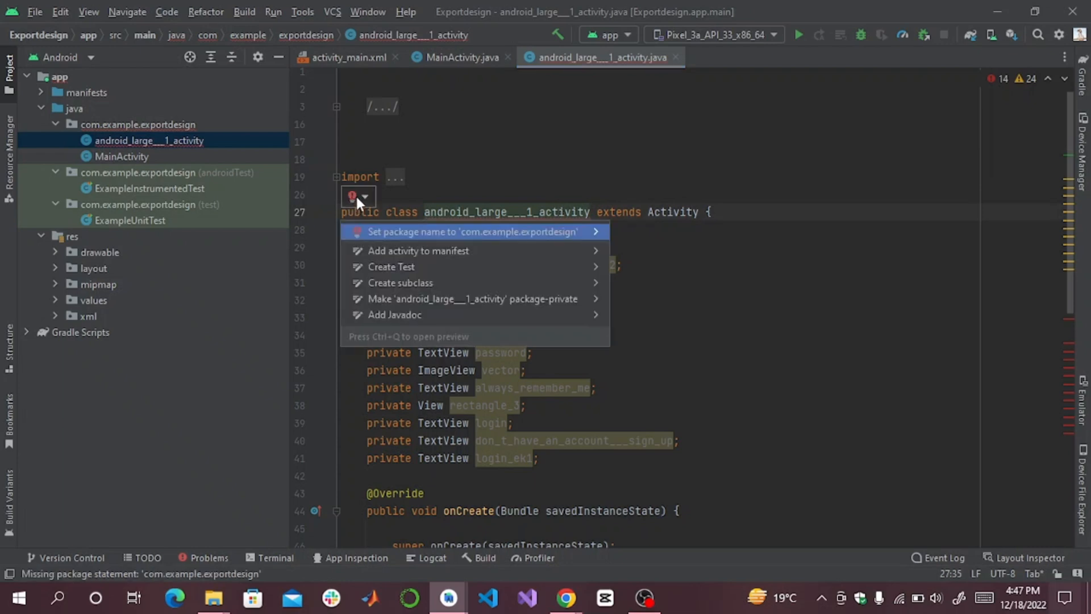
{"action": "mouse_move", "coordinate": [514, 240]}
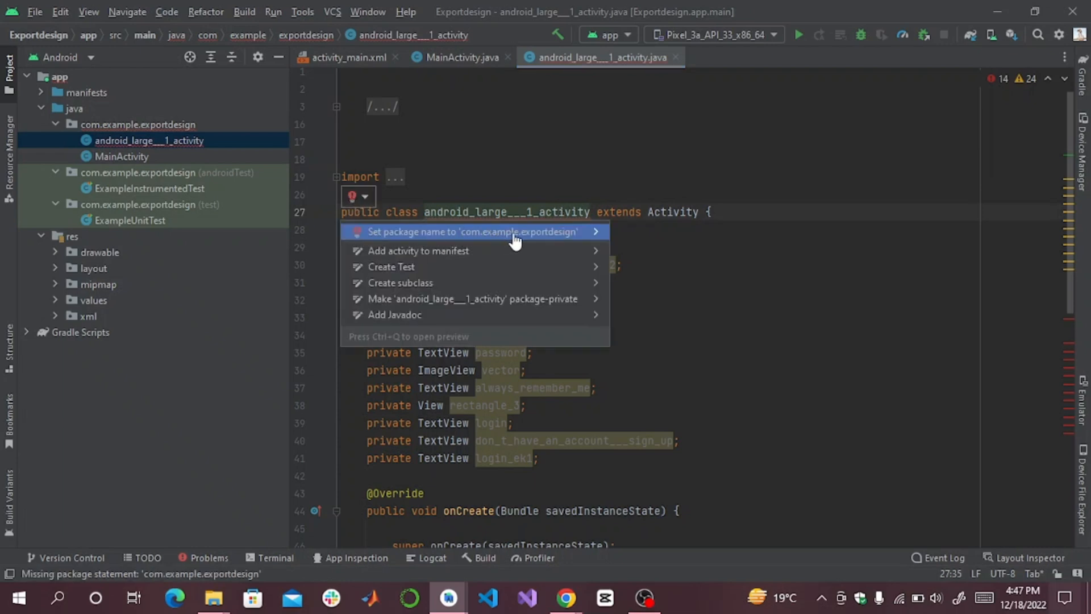
{"action": "mouse_move", "coordinate": [108, 135]}
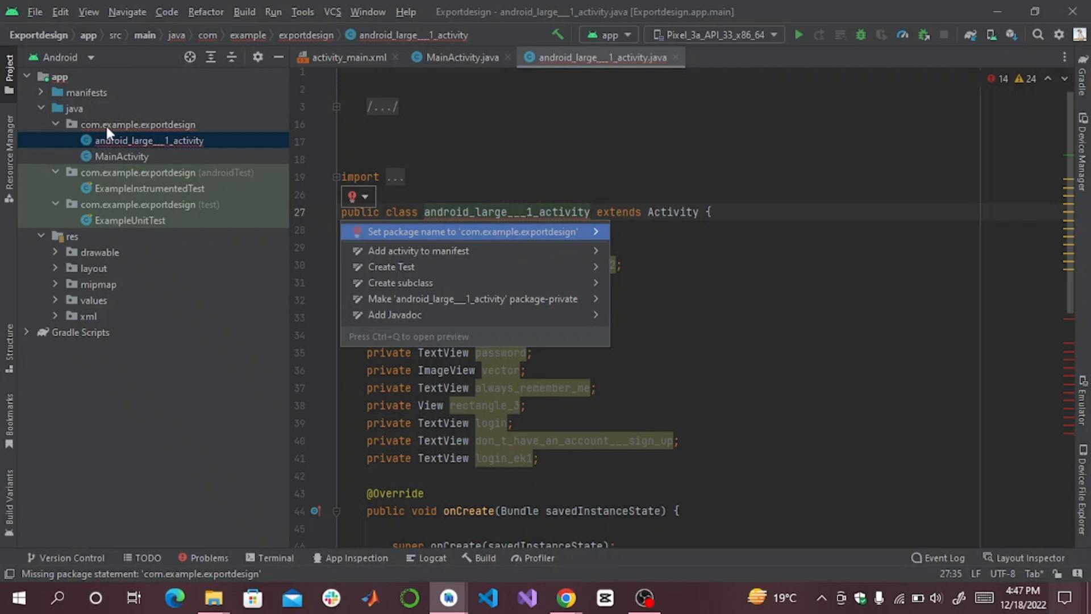
{"action": "mouse_move", "coordinate": [396, 245]}
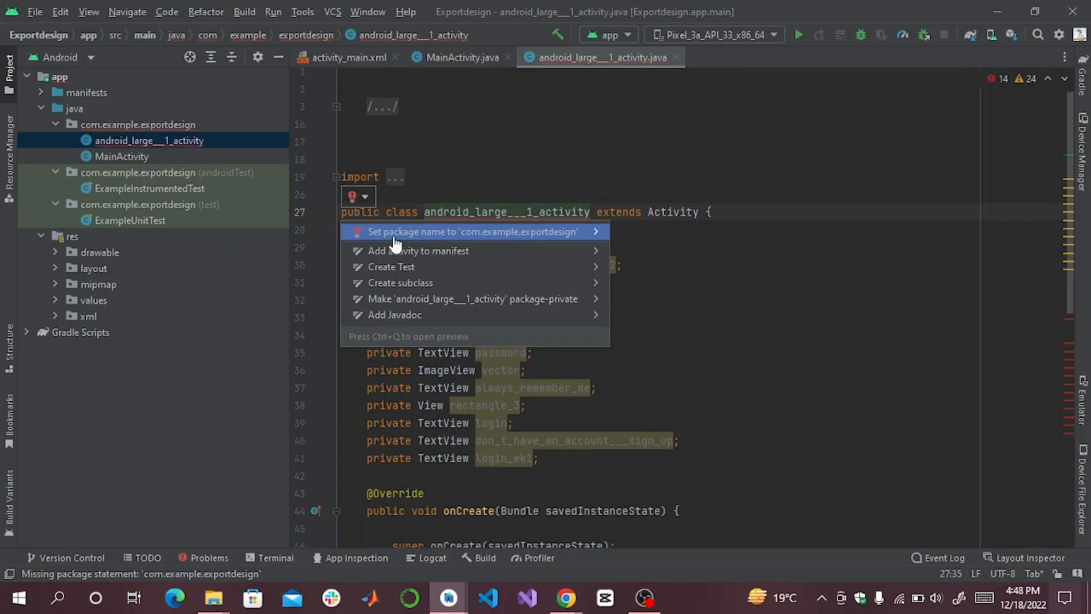
{"action": "left_click", "coordinate": [473, 232]}
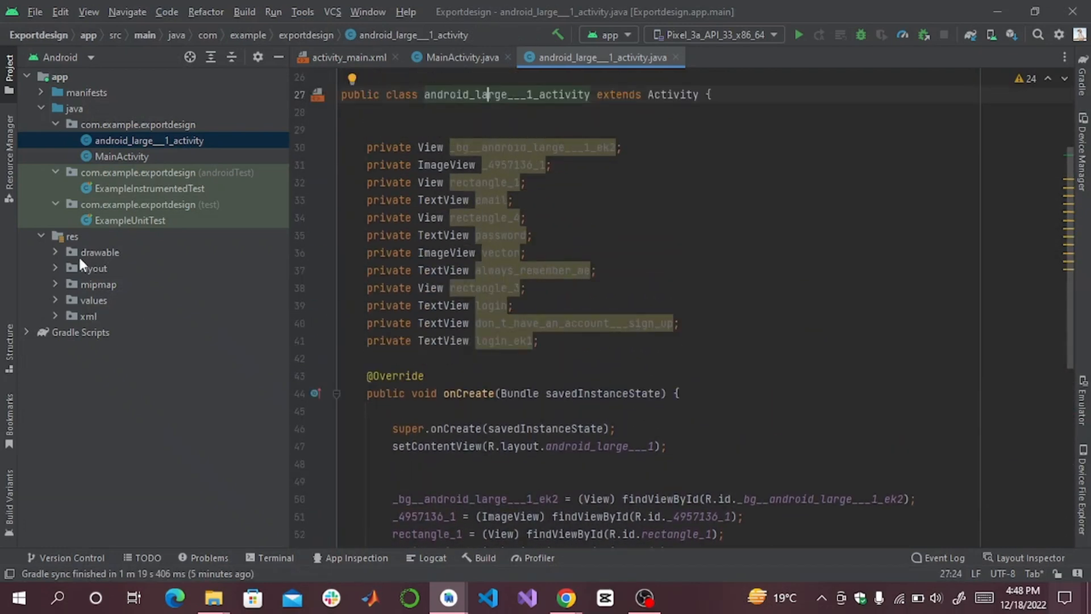
Show android_large___1.xml in split view with its render problem listed and a wider code pane
{"action": "left_click", "coordinate": [92, 268]}
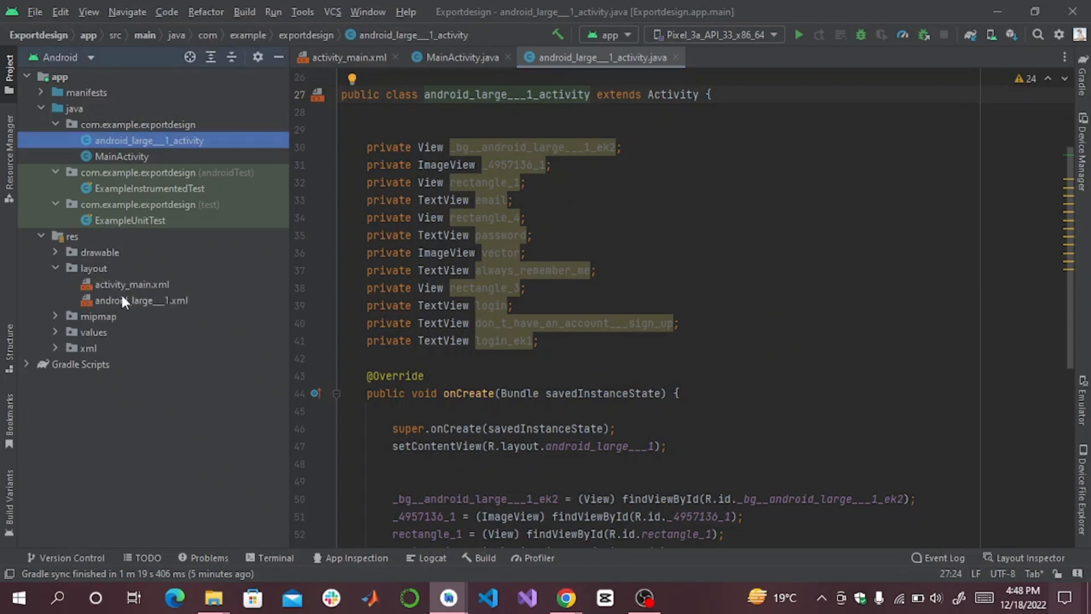
{"action": "double_click", "coordinate": [143, 300]}
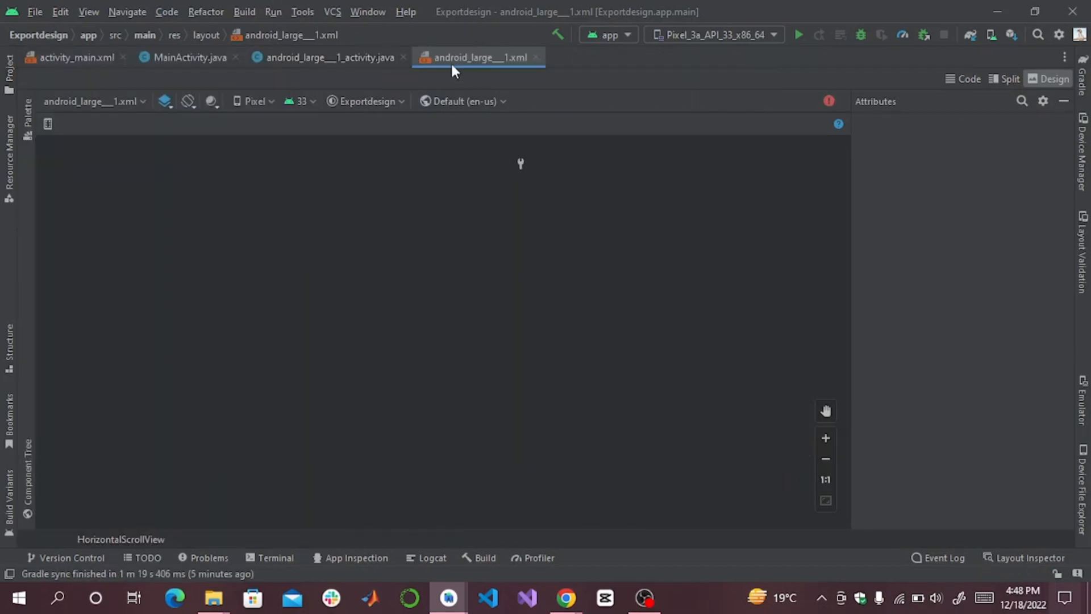
{"action": "left_click", "coordinate": [1003, 78]}
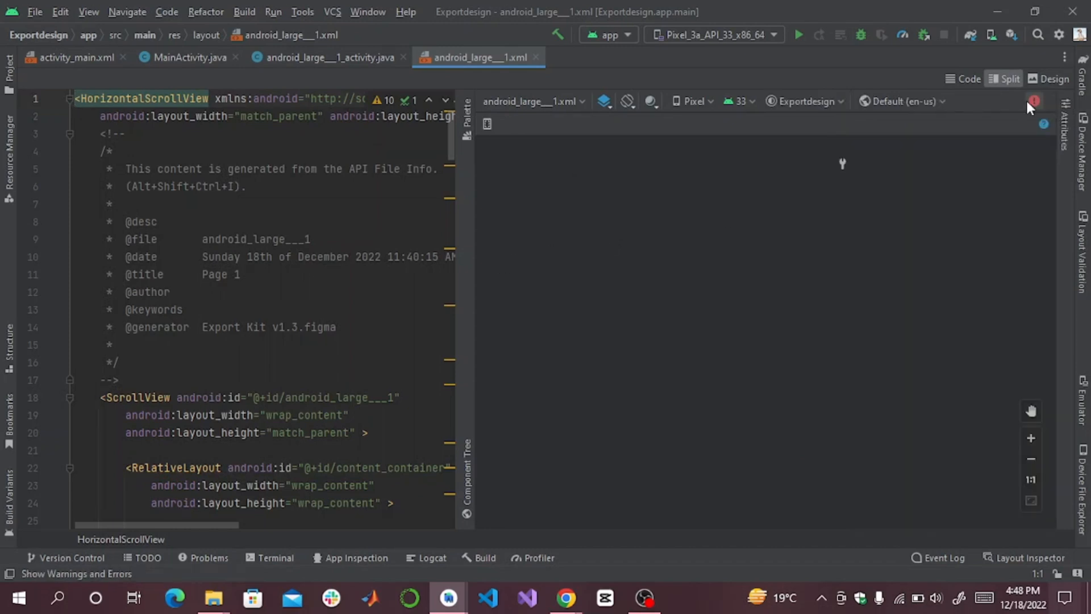
{"action": "left_click", "coordinate": [1035, 101]}
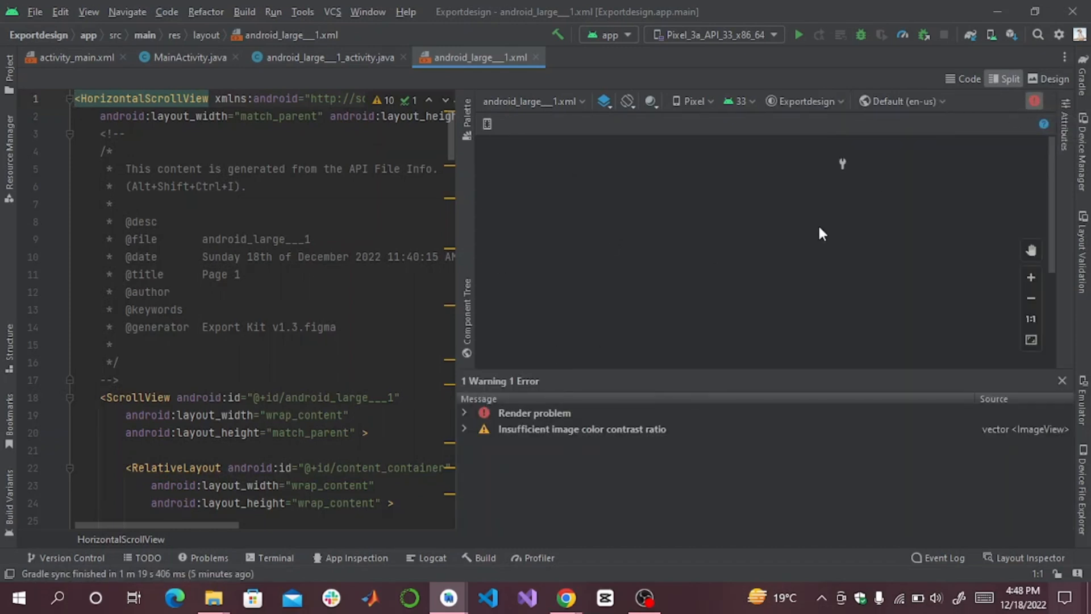
{"action": "mouse_move", "coordinate": [456, 234]}
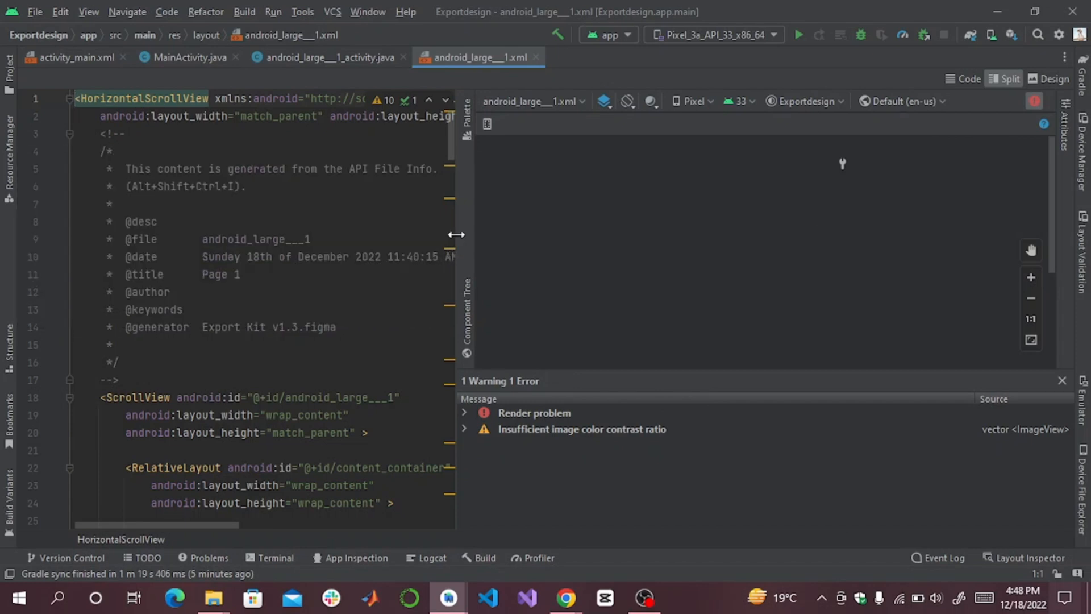
{"action": "left_click_drag", "start_coordinate": [455, 234], "coordinate": [557, 235]}
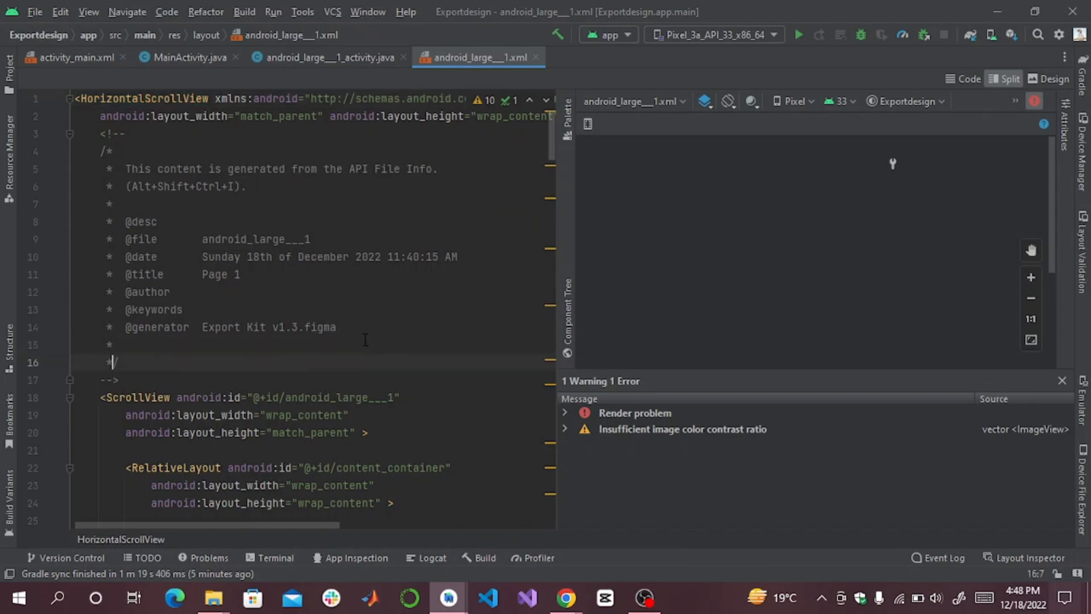
Delete the android:fontFamily Inter lines from the email, password, remember-me and login TextViews
{"action": "scroll", "scroll_direction": "down", "scroll_amount": 3}
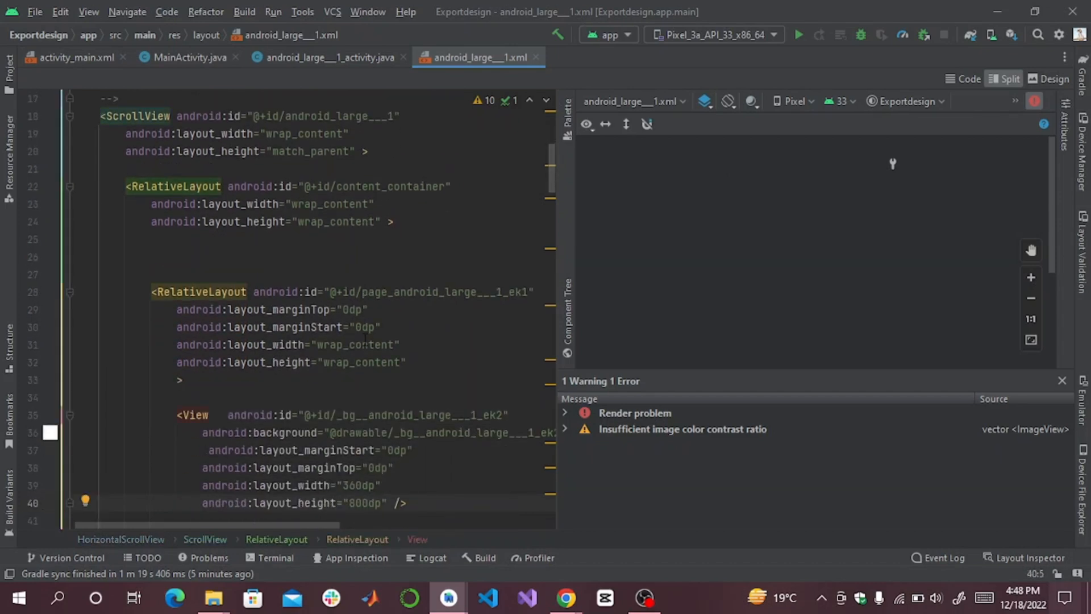
{"action": "scroll", "scroll_direction": "down", "scroll_amount": 3}
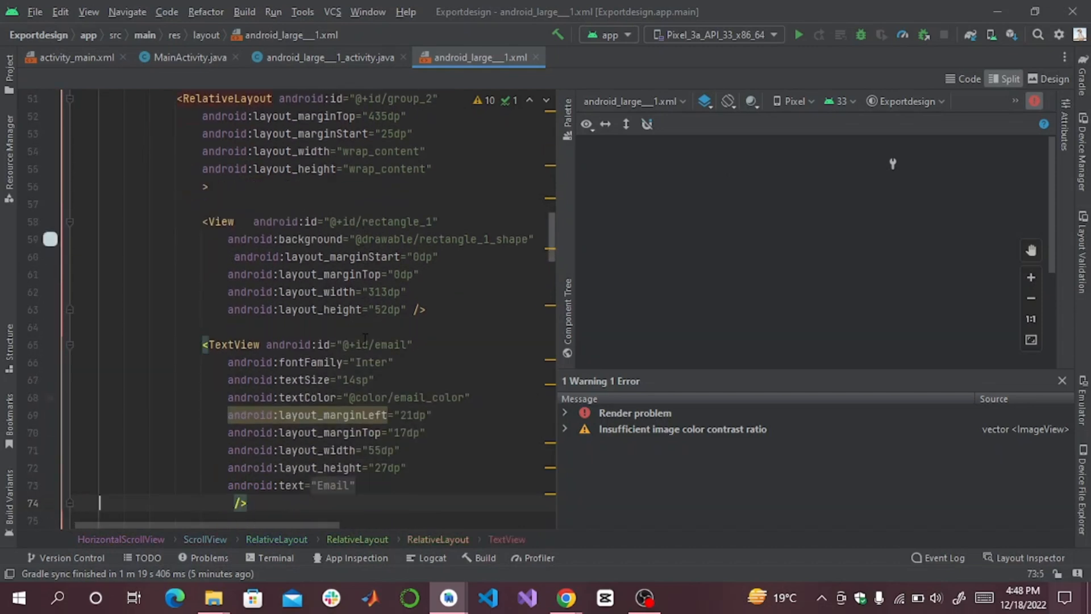
{"action": "scroll", "scroll_direction": "down", "scroll_amount": 3}
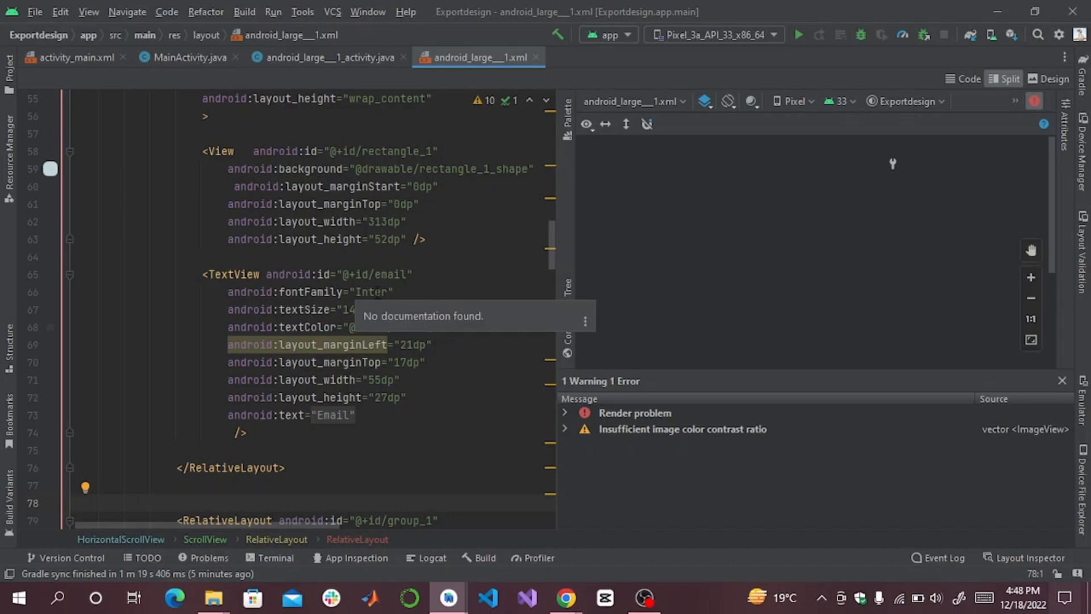
{"action": "left_click", "coordinate": [374, 292]}
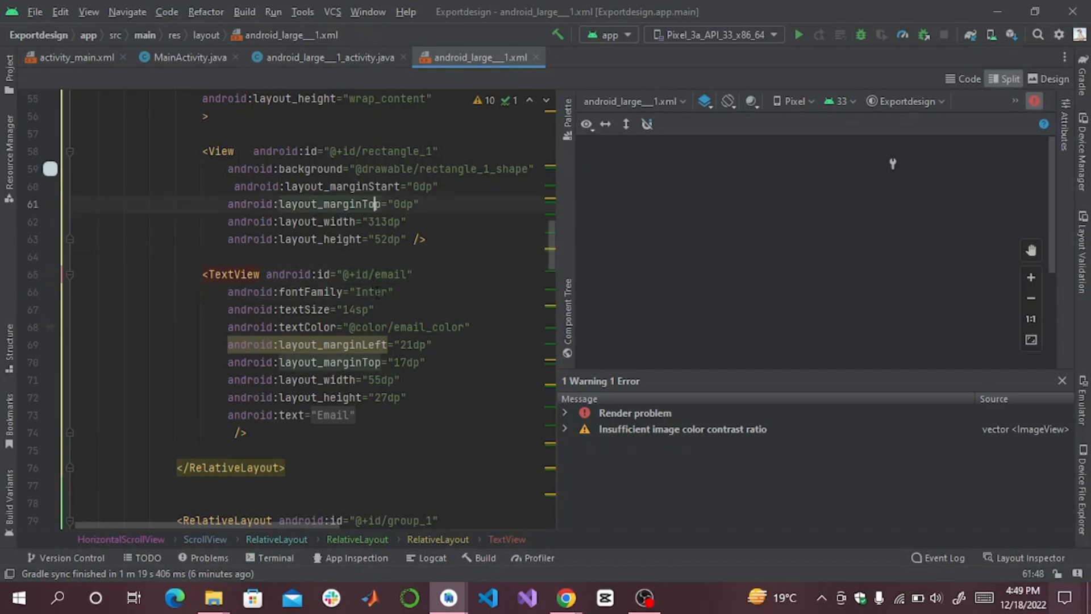
{"action": "left_click", "coordinate": [393, 292]}
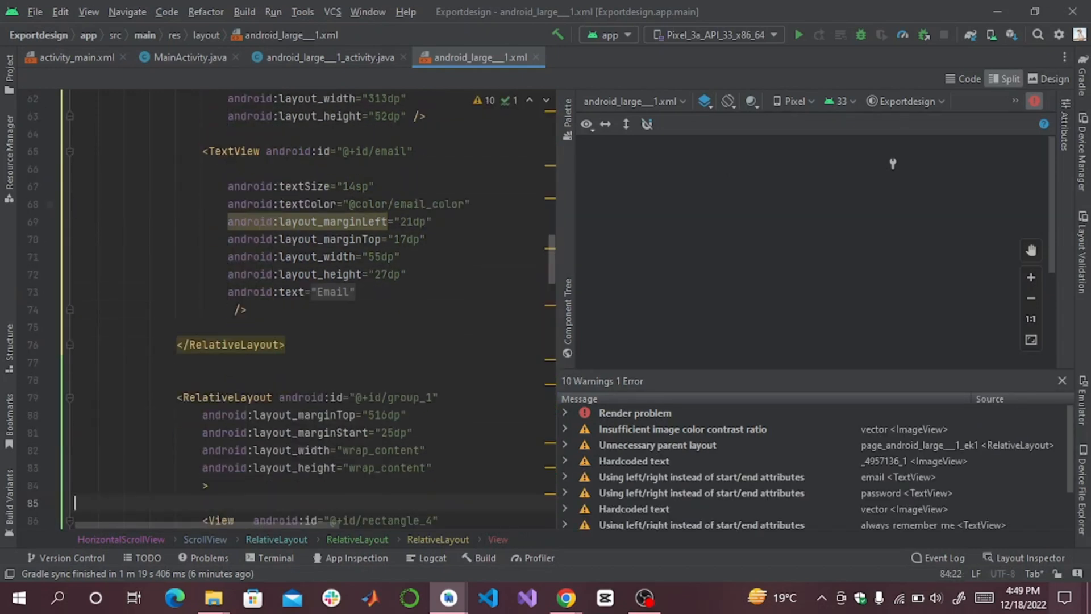
{"action": "scroll", "scroll_direction": "down", "scroll_amount": 3}
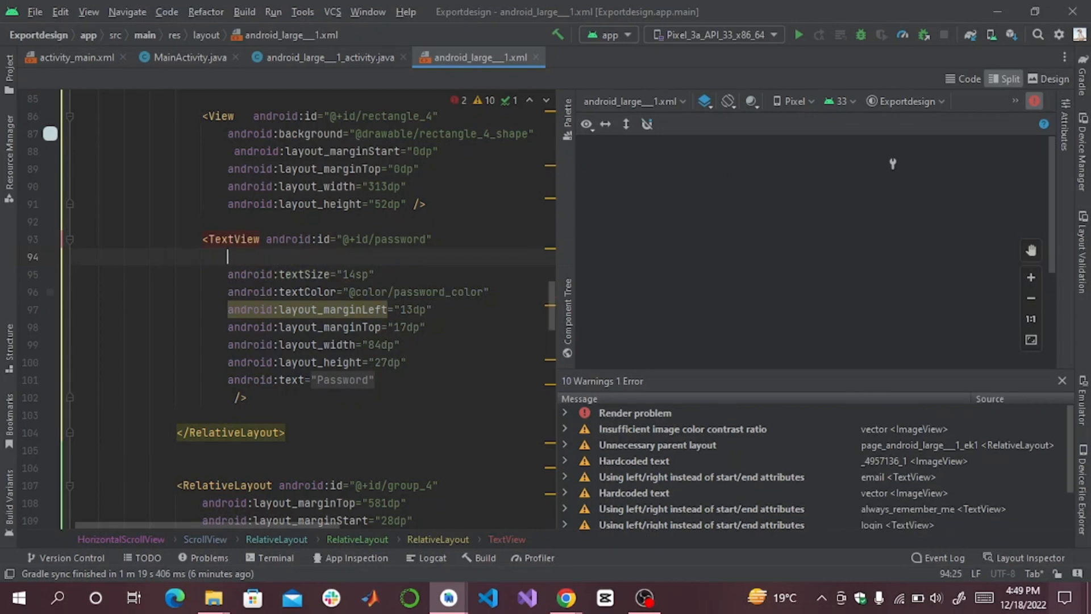
{"action": "scroll", "scroll_direction": "down", "scroll_amount": 3}
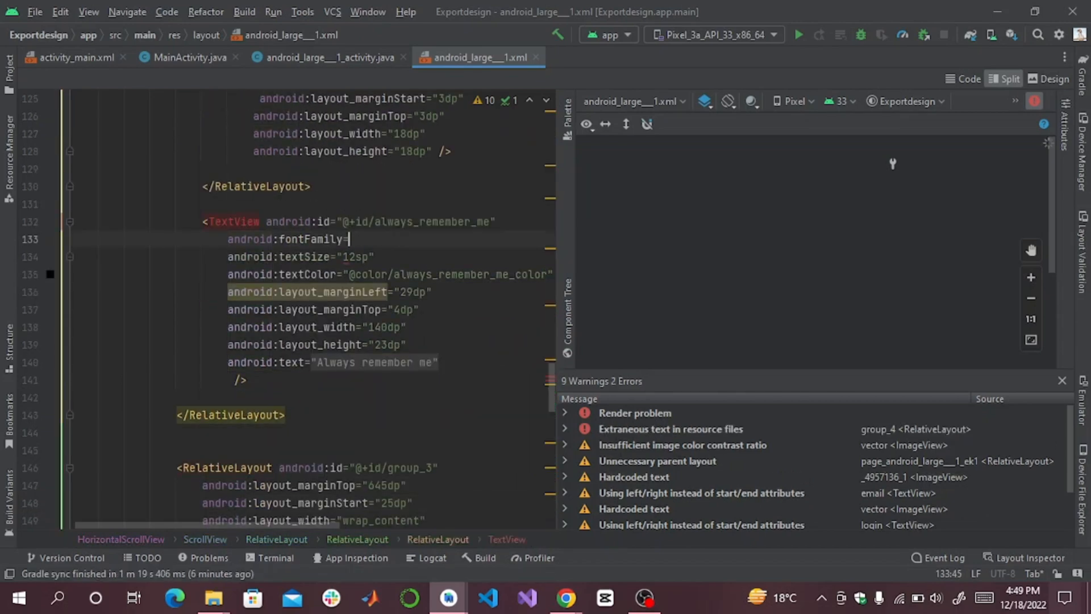
{"action": "scroll", "scroll_direction": "down", "scroll_amount": 3}
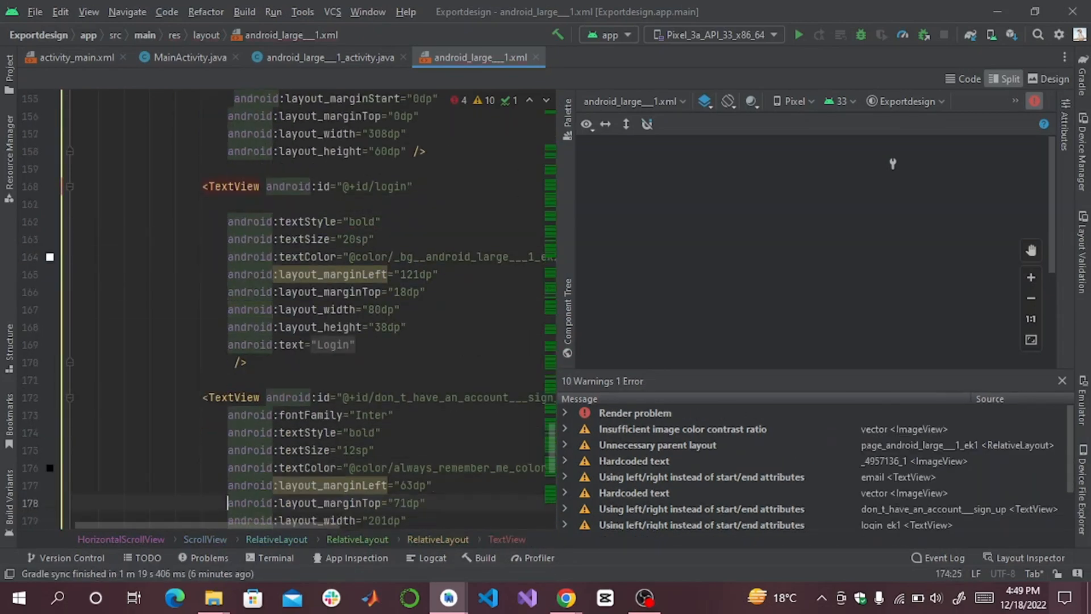